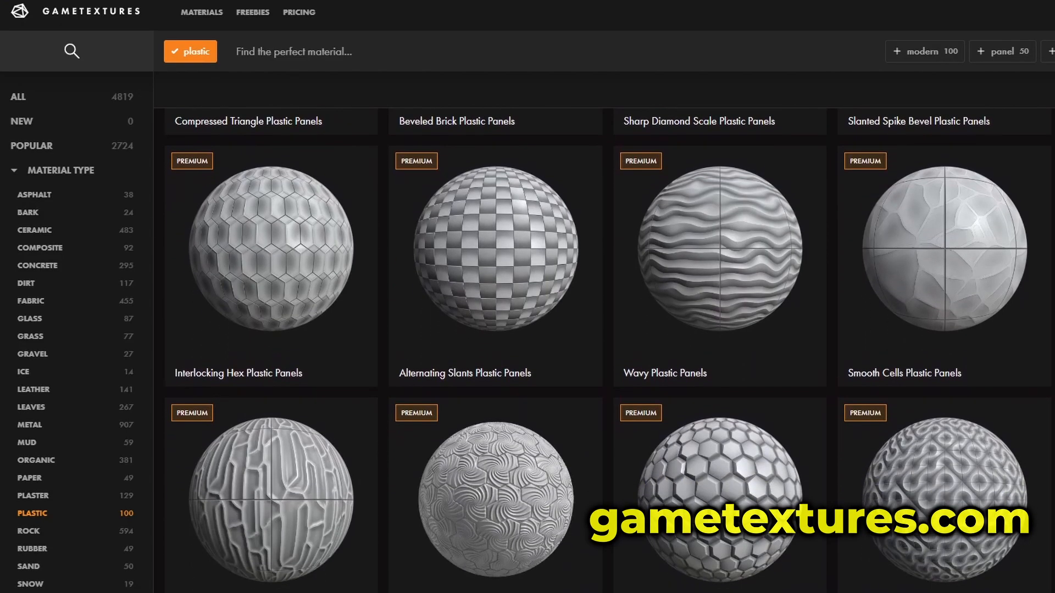
- Add a light-blue Fill layer over the canvas and bring up the Live Filters list
{"action": "scroll", "scroll_direction": "down", "scroll_amount": 3}
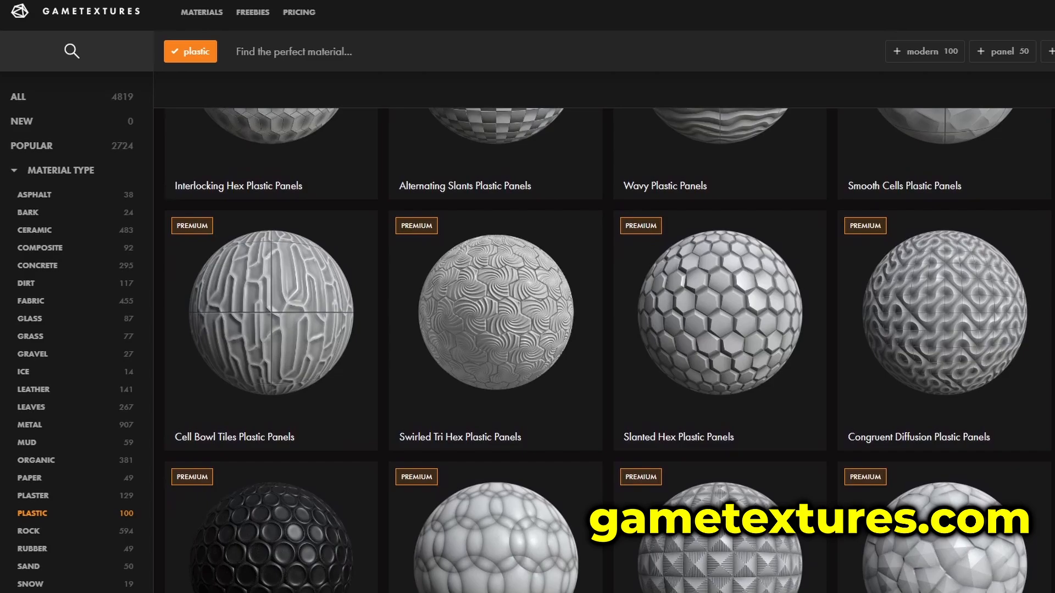
{"action": "scroll", "scroll_direction": "down", "scroll_amount": 3}
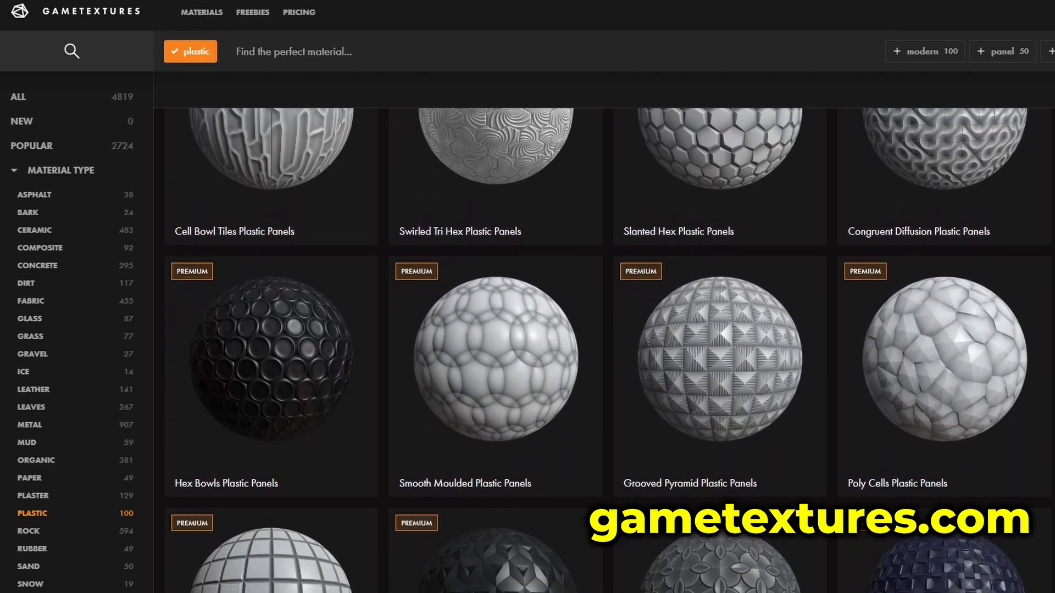
{"action": "scroll", "scroll_direction": "down", "scroll_amount": 3}
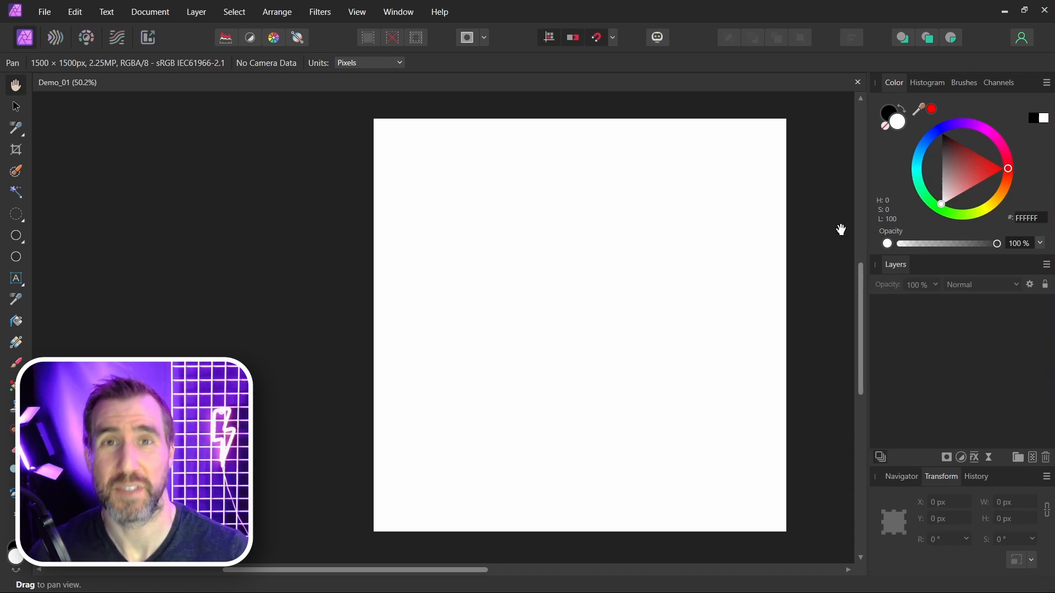
{"action": "mouse_move", "coordinate": [838, 285]}
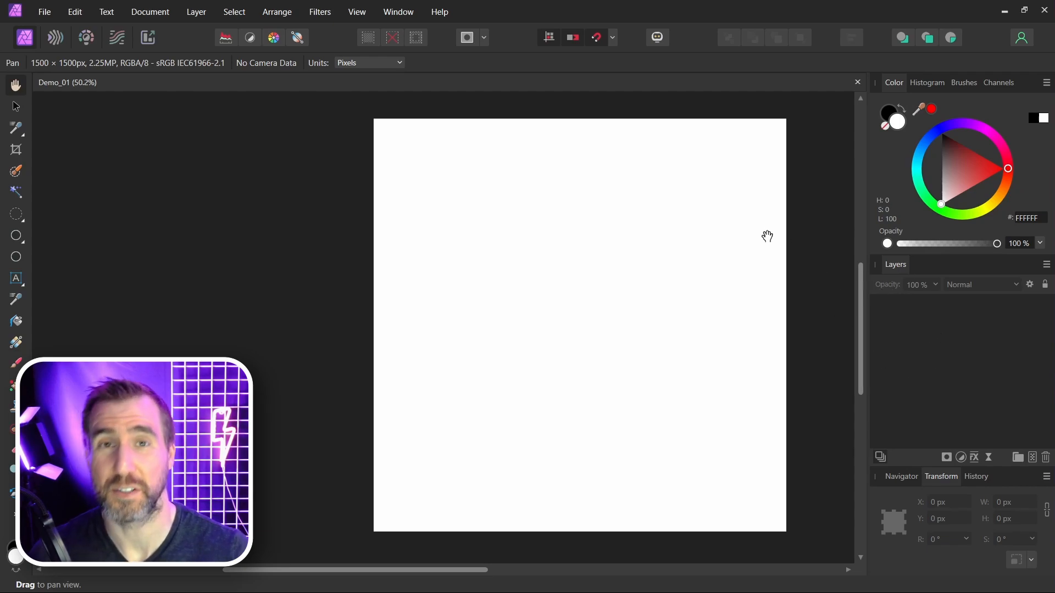
{"action": "left_click", "coordinate": [195, 12]}
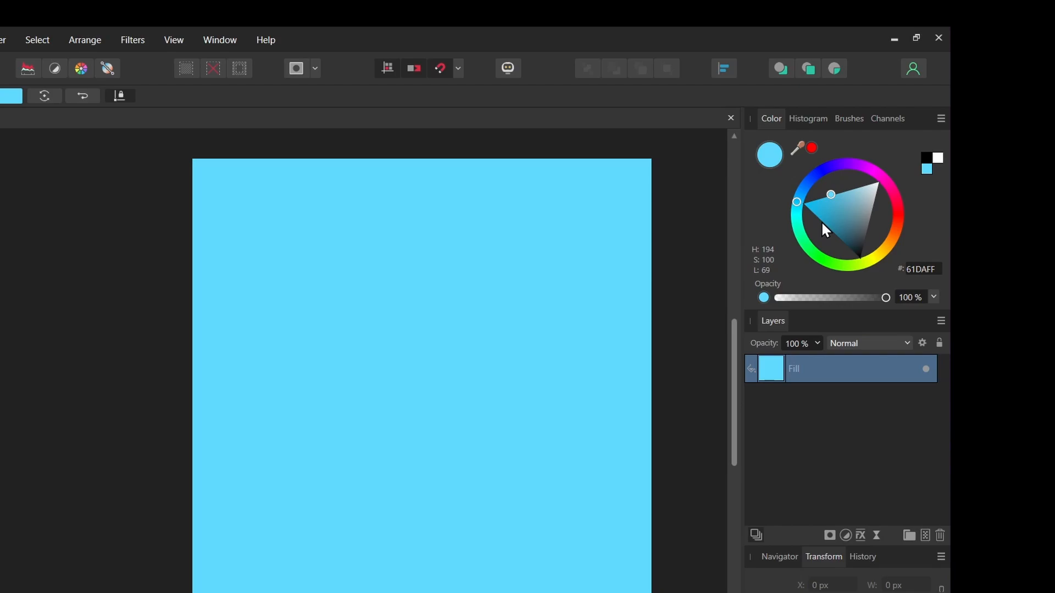
{"action": "left_click_drag", "start_coordinate": [831, 195], "coordinate": [834, 197]}
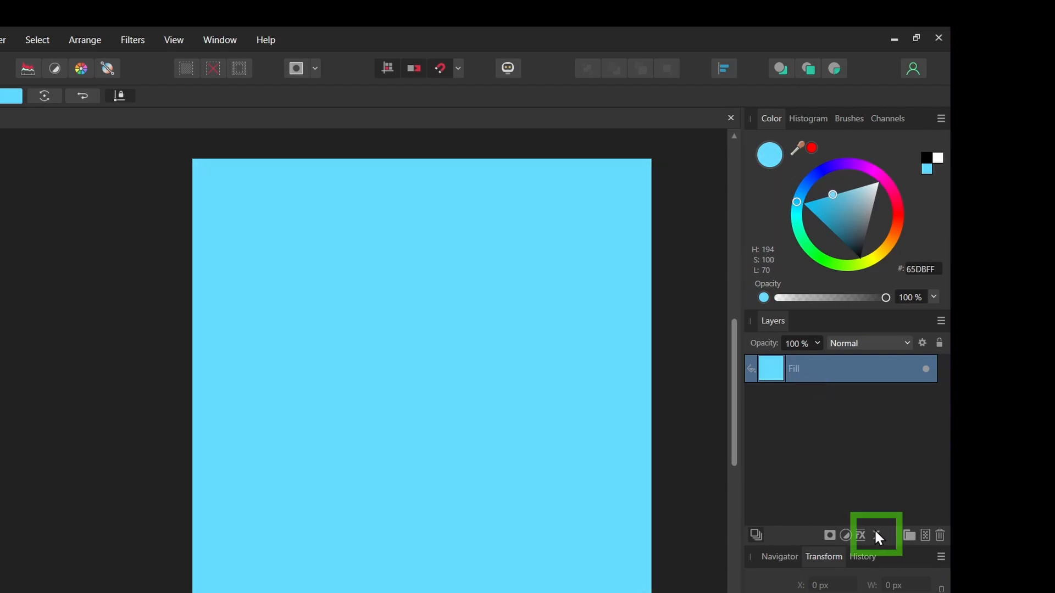
{"action": "left_click", "coordinate": [859, 535]}
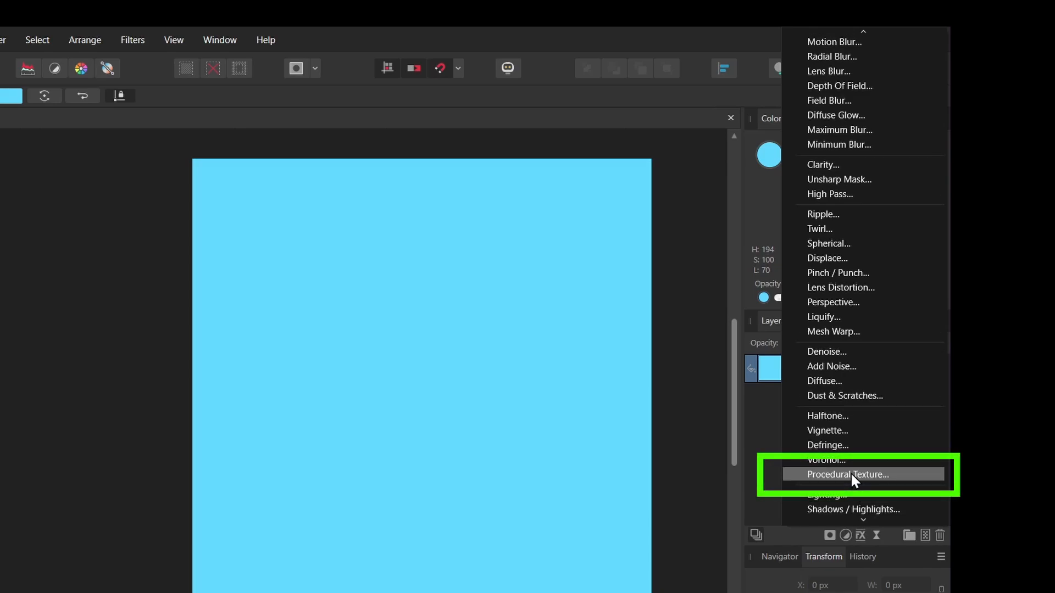
- Add a live Procedural Texture and preview the Checkered and Sine wave presets
{"action": "left_click", "coordinate": [856, 475]}
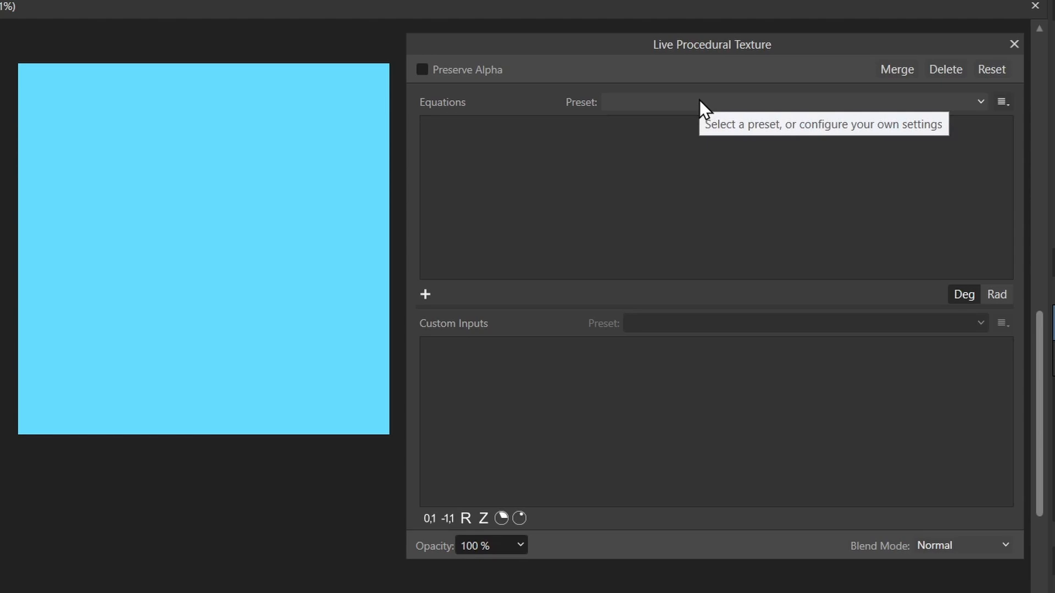
{"action": "left_click", "coordinate": [787, 101]}
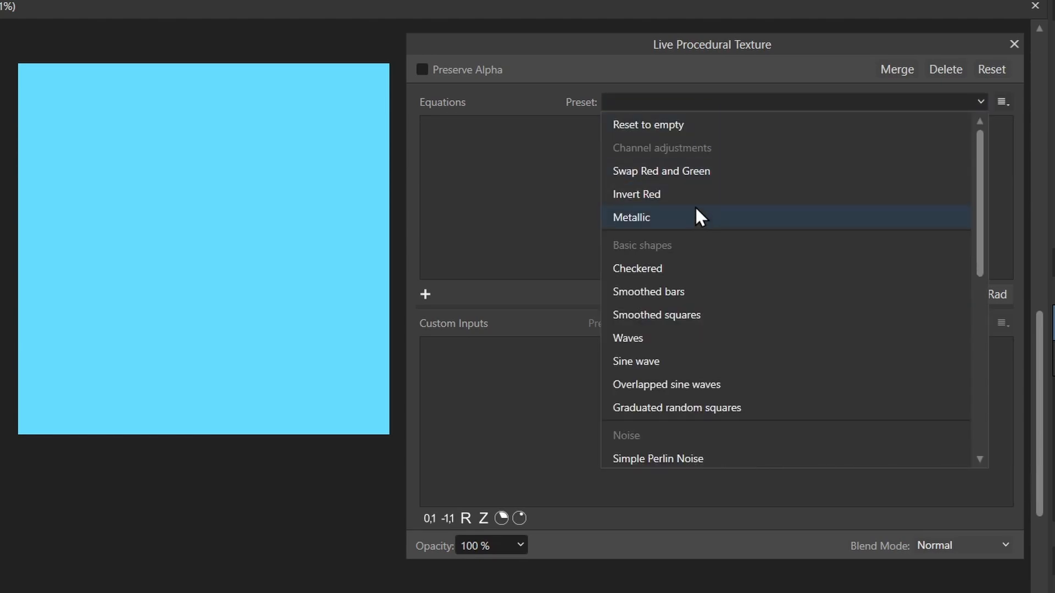
{"action": "left_click", "coordinate": [636, 268]}
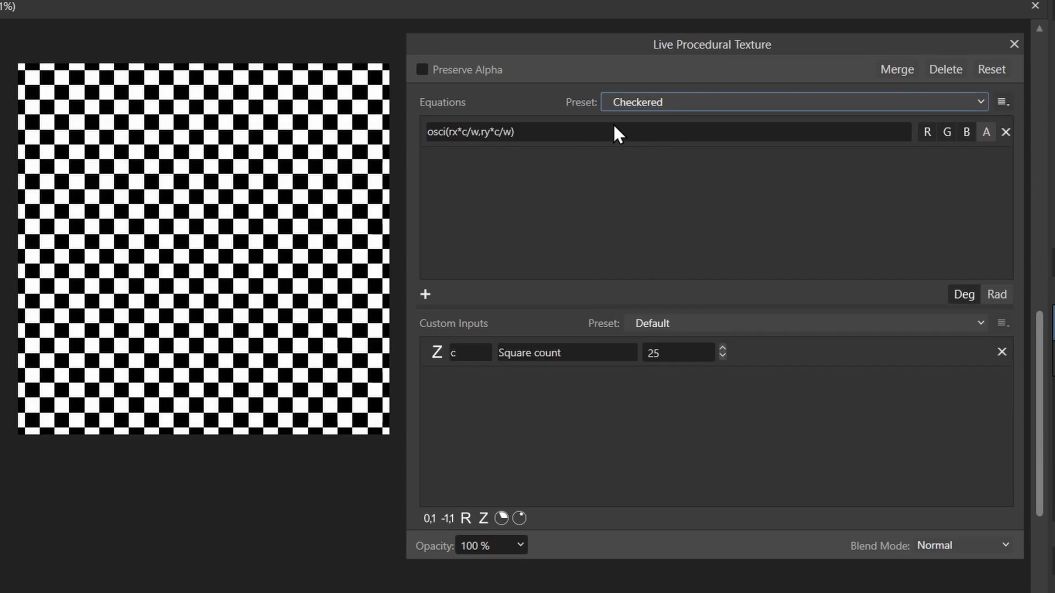
{"action": "left_click", "coordinate": [792, 101]}
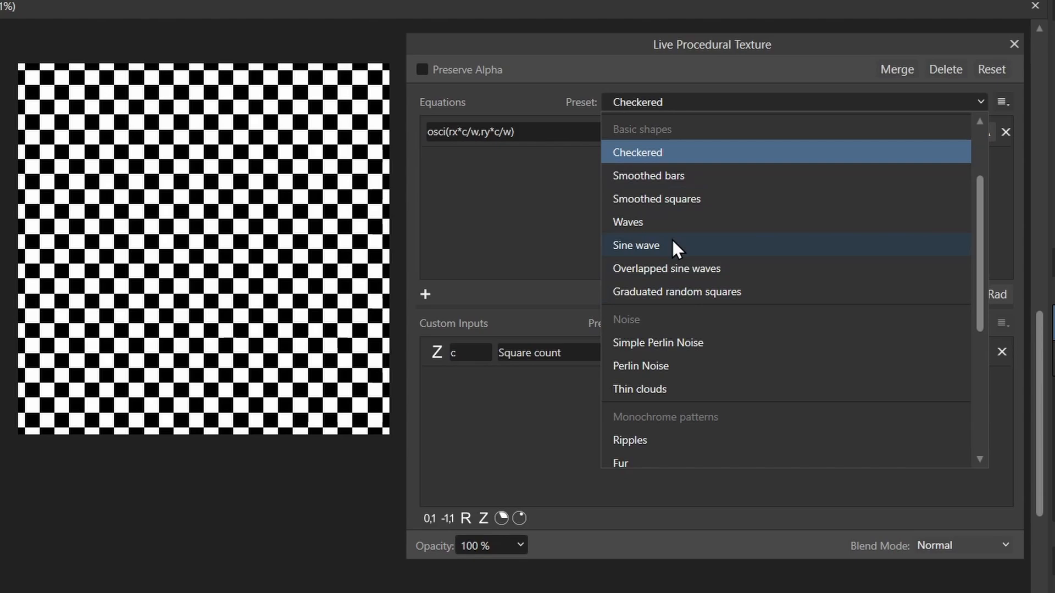
{"action": "left_click", "coordinate": [635, 245]}
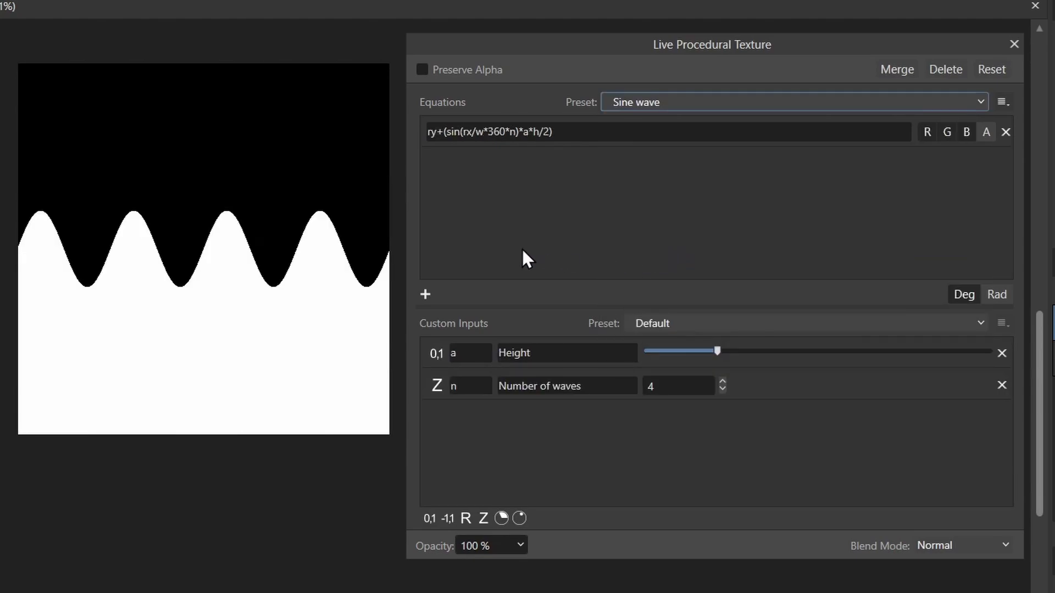
- Settle on the Perlin Noise preset for the procedural texture
{"action": "left_click", "coordinate": [793, 101]}
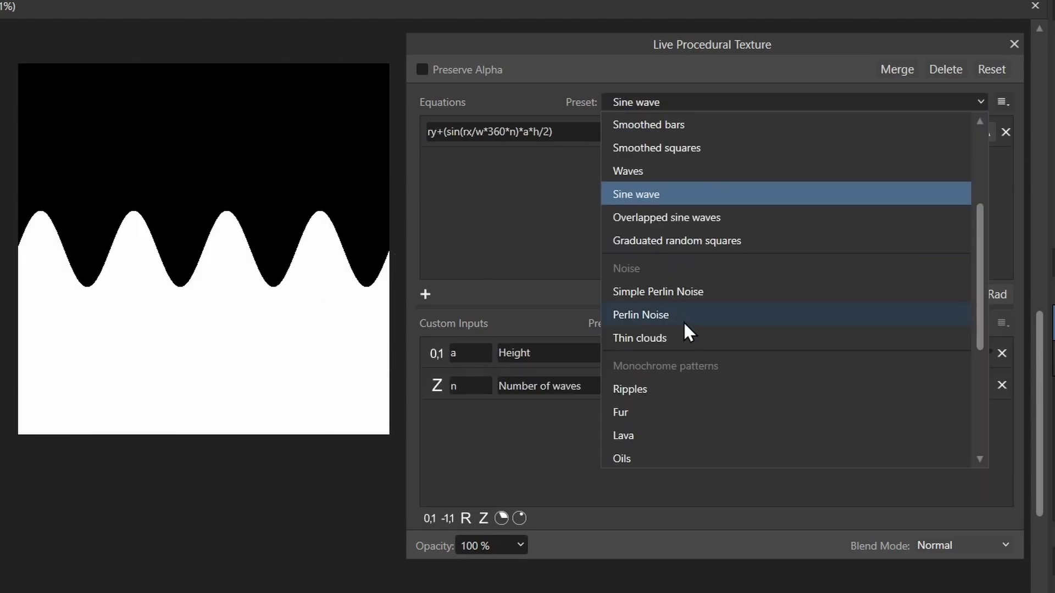
{"action": "mouse_move", "coordinate": [656, 326]}
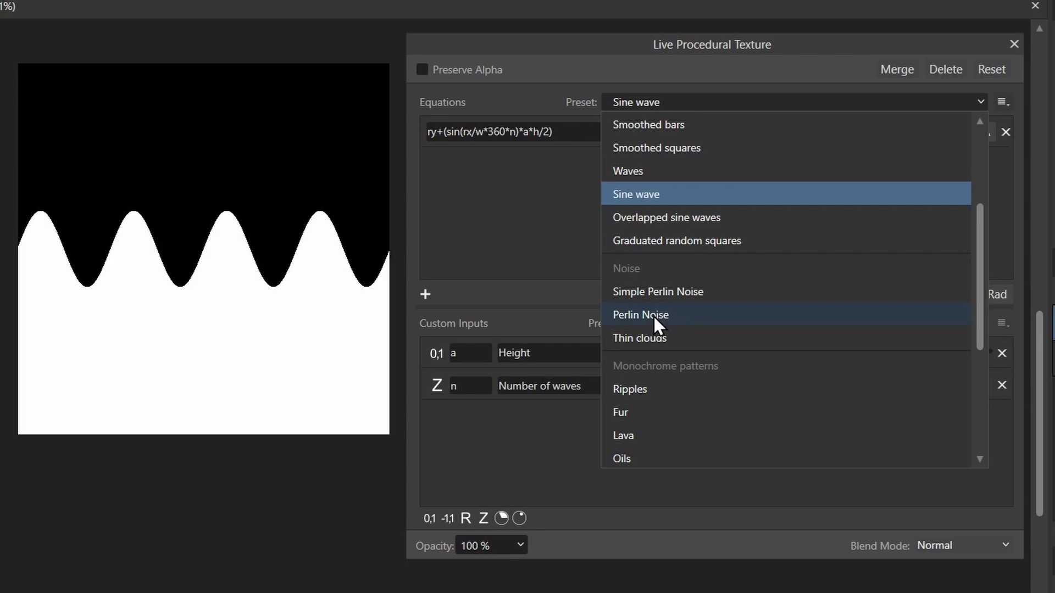
{"action": "left_click", "coordinate": [640, 315]}
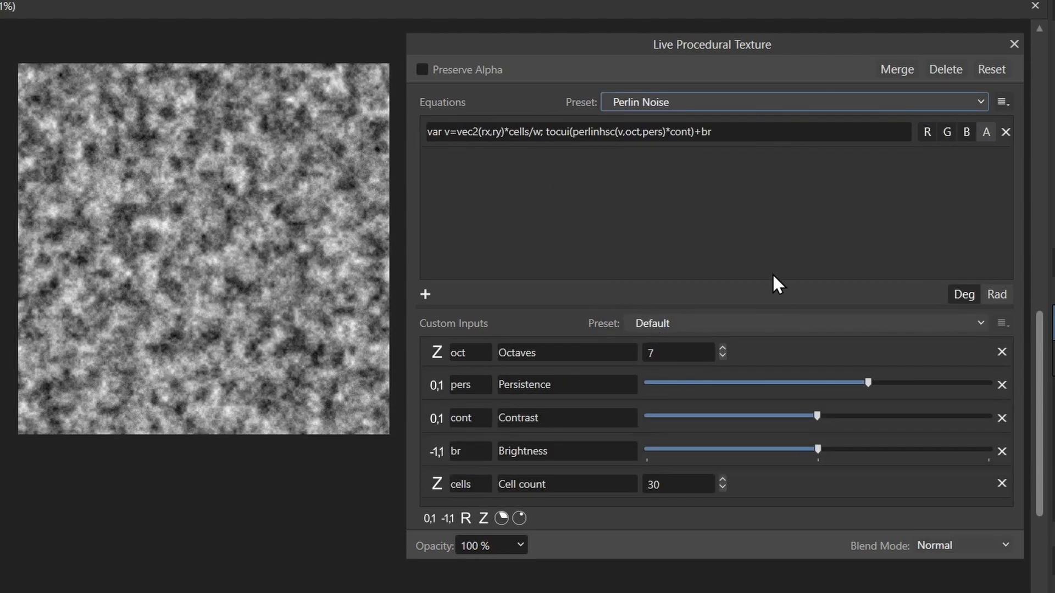
{"action": "mouse_move", "coordinate": [663, 196]}
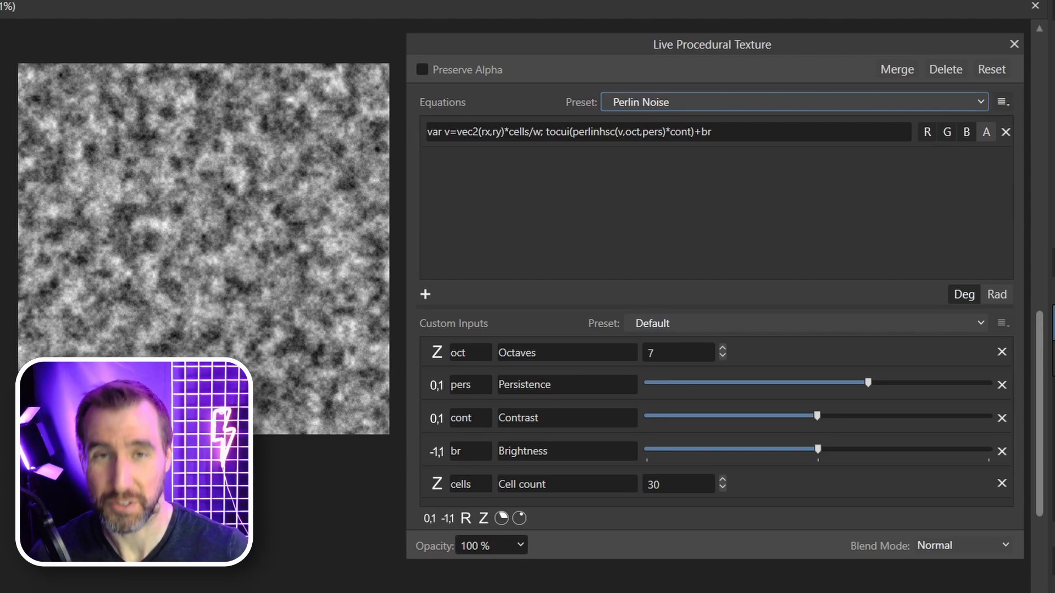
- Switch the texture to the Oils preset with a square count of 32
{"action": "left_click", "coordinate": [794, 102]}
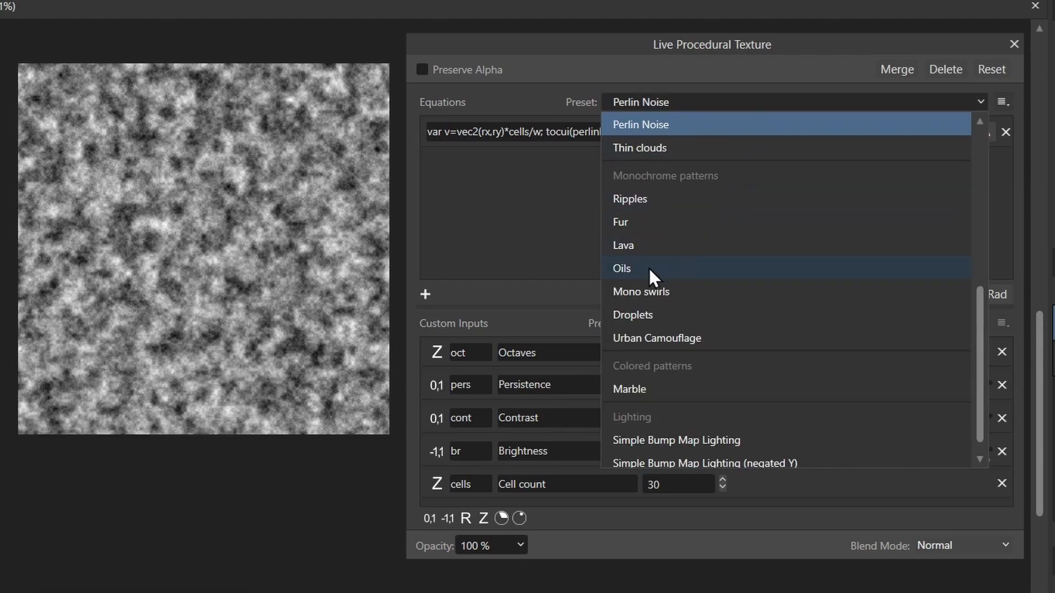
{"action": "left_click", "coordinate": [622, 268]}
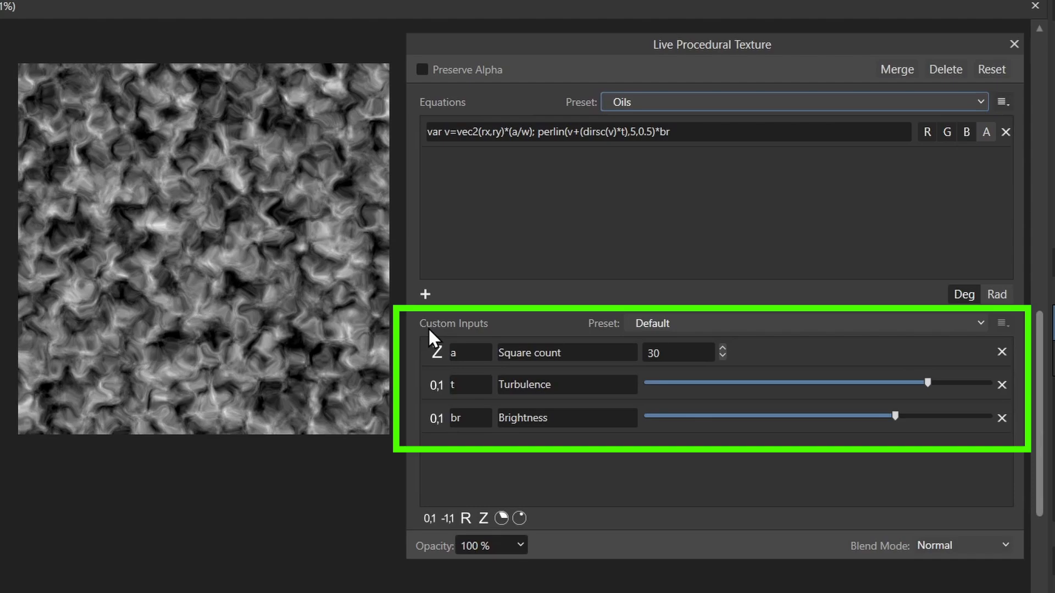
{"action": "mouse_move", "coordinate": [475, 373]}
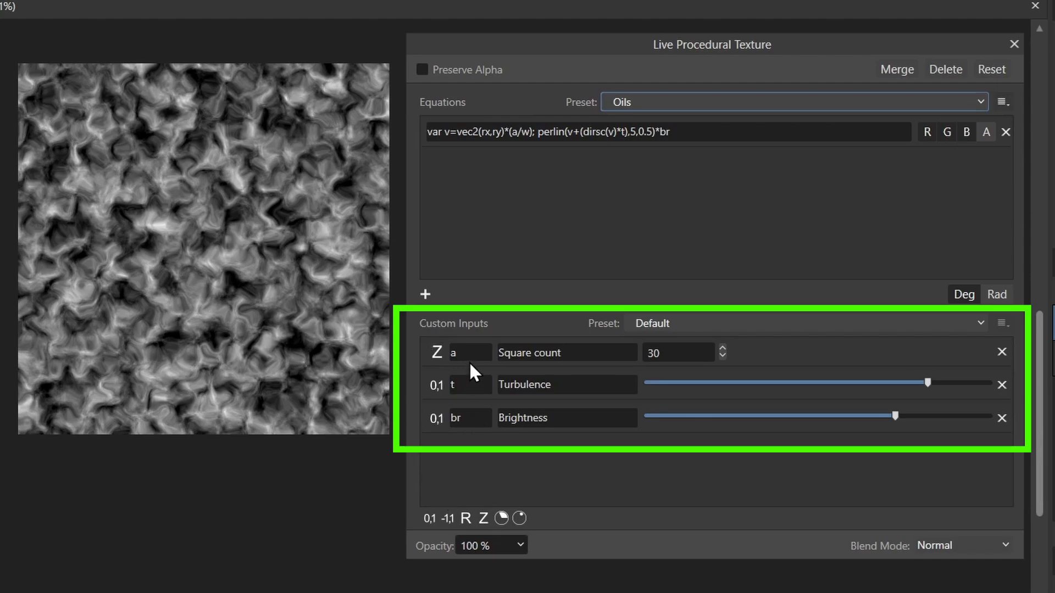
{"action": "mouse_move", "coordinate": [517, 172]}
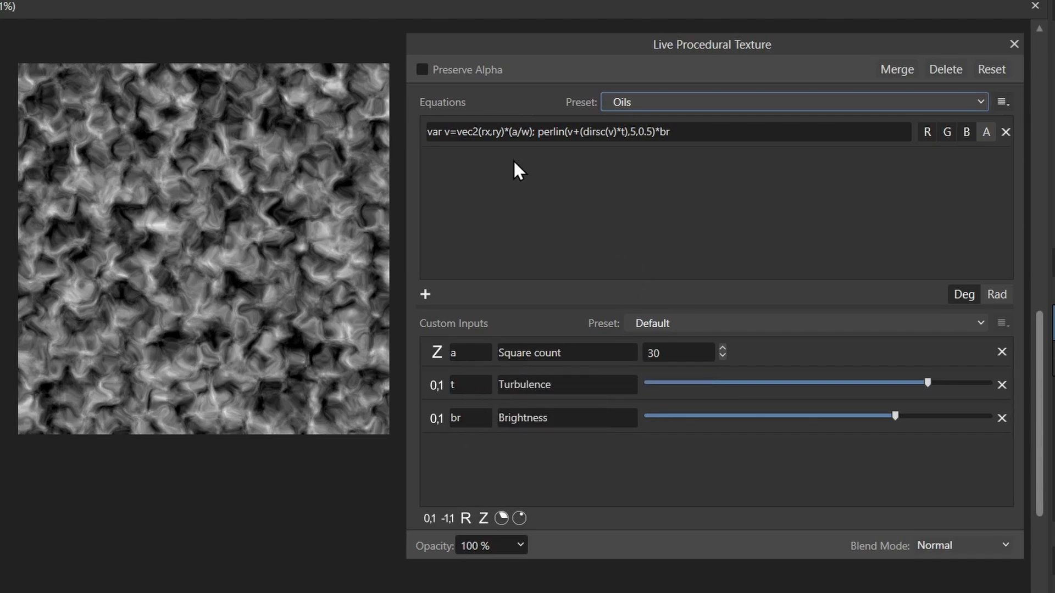
{"action": "mouse_move", "coordinate": [588, 456]}
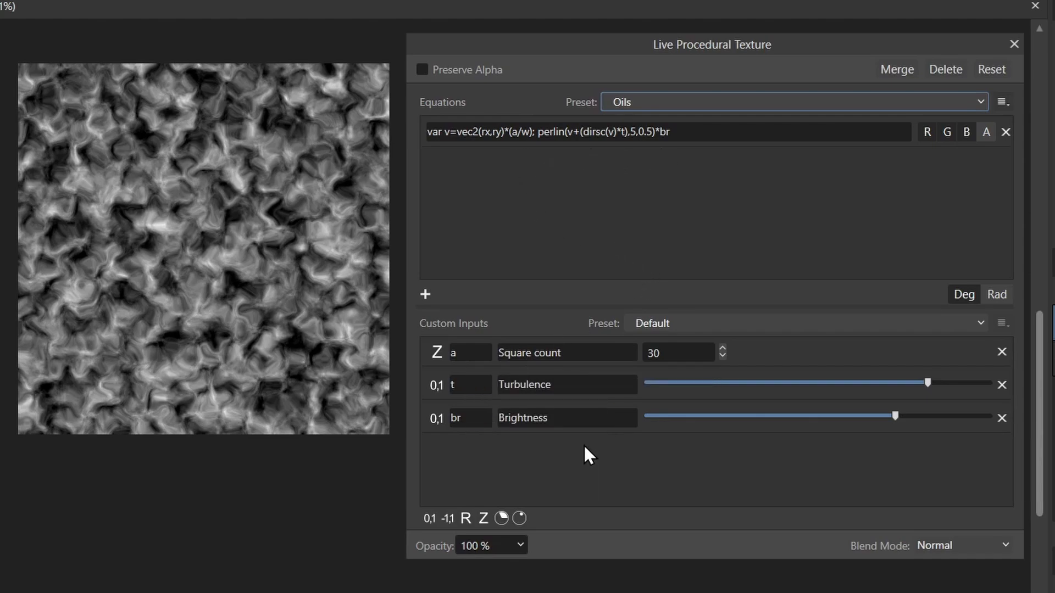
{"action": "mouse_move", "coordinate": [601, 410]}
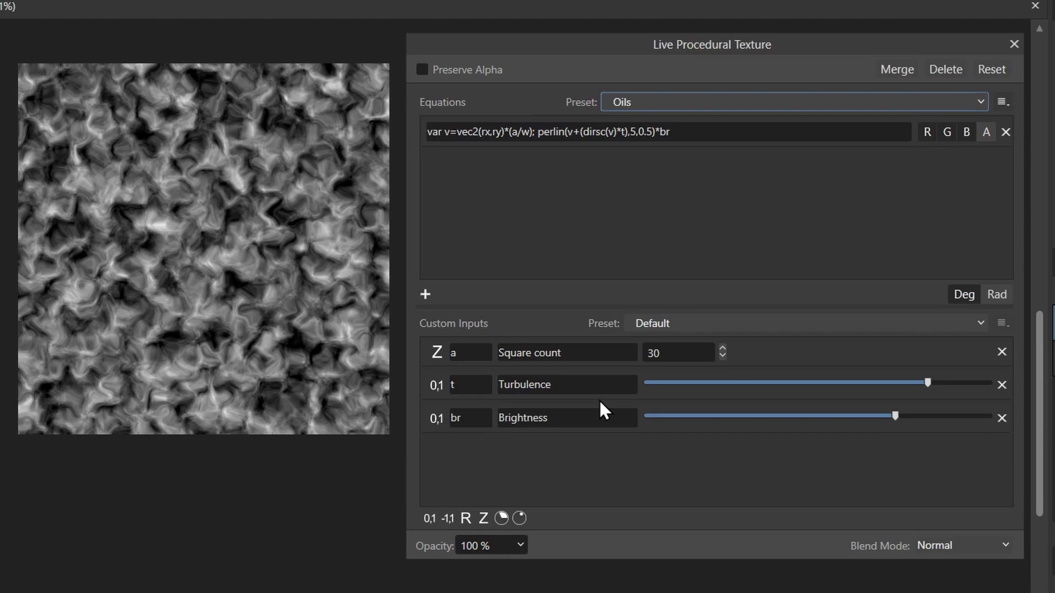
{"action": "mouse_move", "coordinate": [726, 364]}
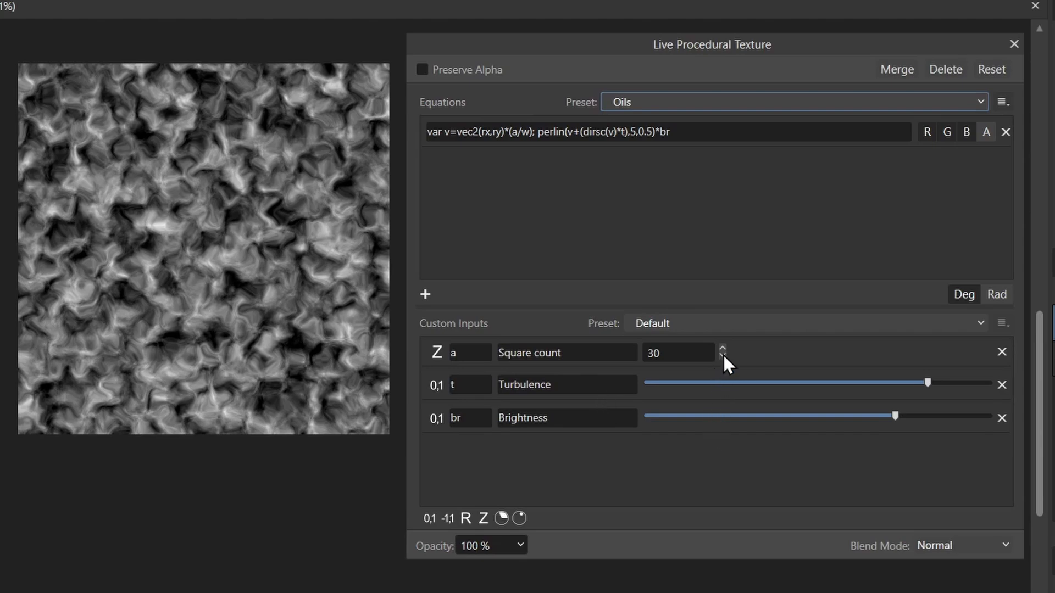
{"action": "left_click", "coordinate": [722, 356]}
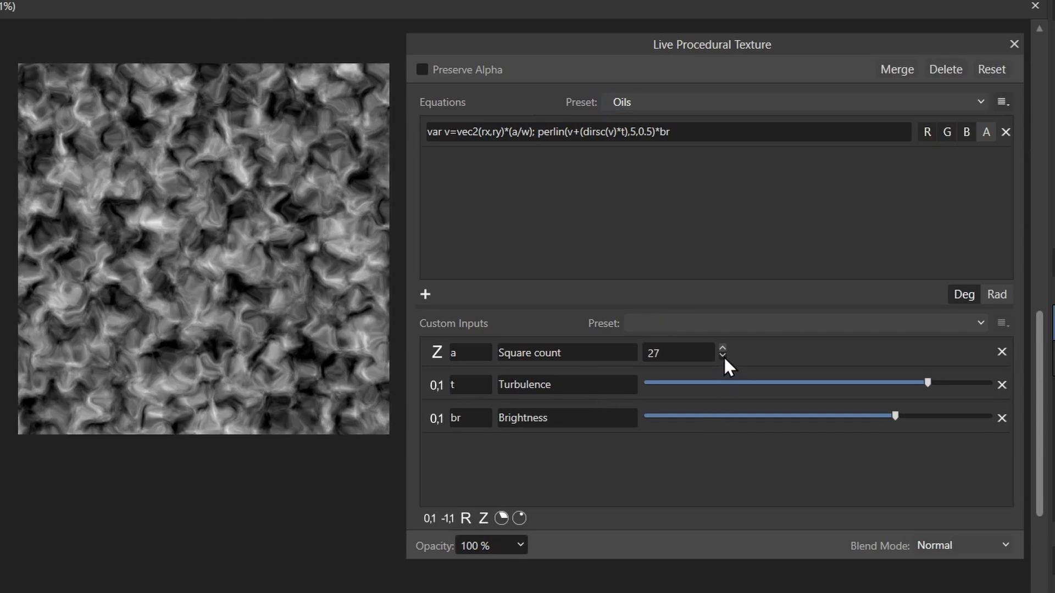
{"action": "left_click", "coordinate": [722, 355]}
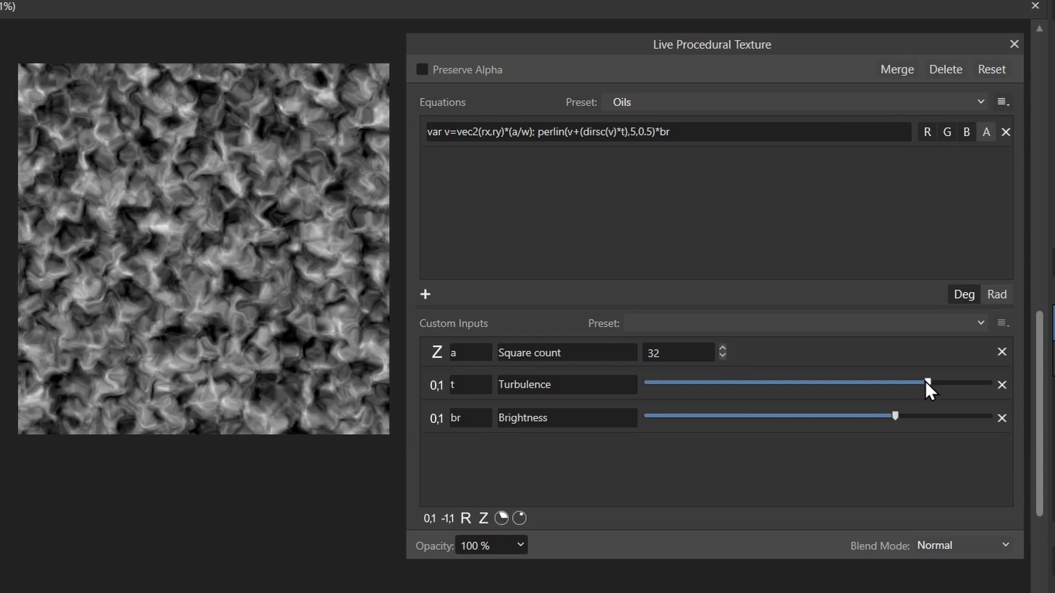
- Set turbulence near maximum and leave brightness slightly reduced
{"action": "left_click_drag", "start_coordinate": [928, 384], "coordinate": [656, 384]}
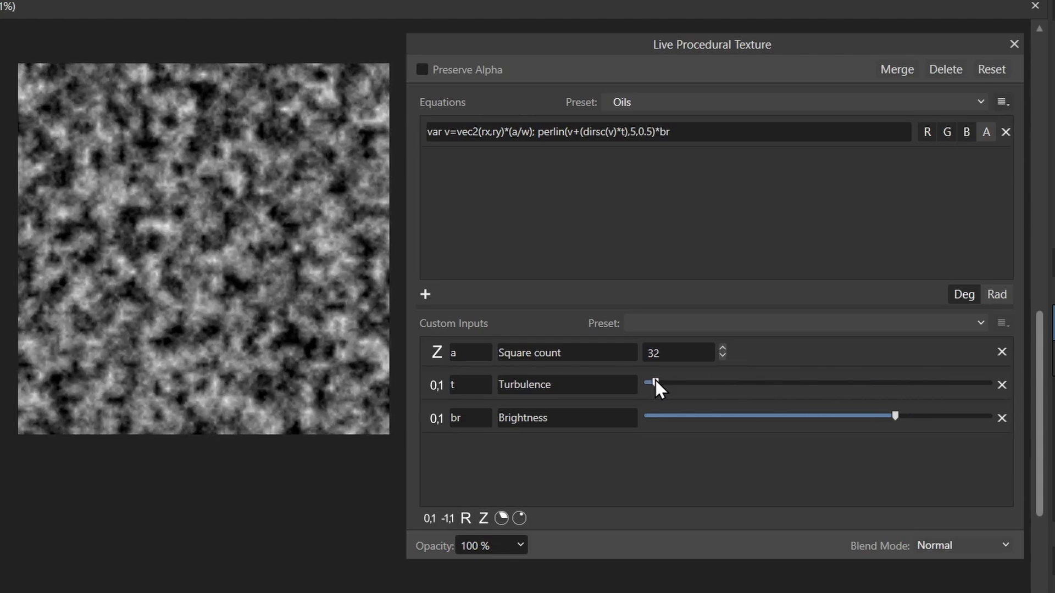
{"action": "left_click_drag", "start_coordinate": [653, 384], "coordinate": [941, 385]}
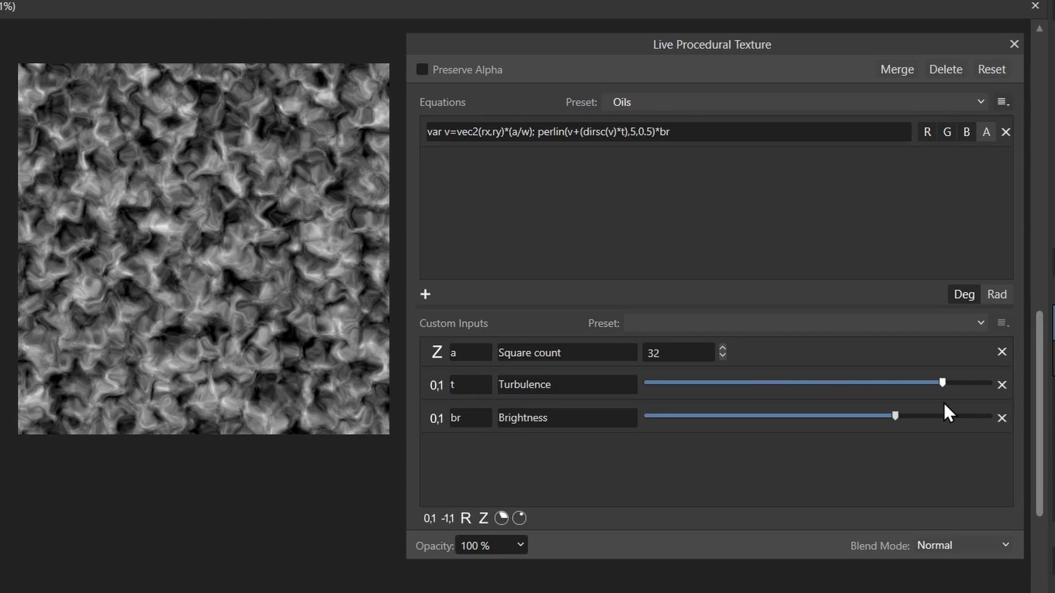
{"action": "left_click_drag", "start_coordinate": [894, 416], "coordinate": [763, 415]}
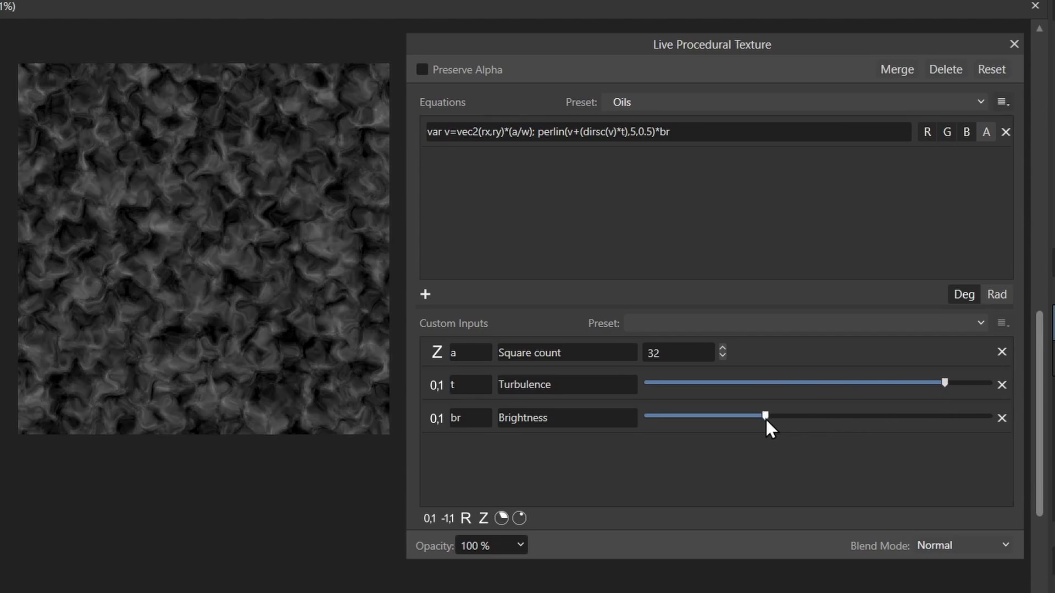
{"action": "left_click_drag", "start_coordinate": [765, 415], "coordinate": [865, 416]}
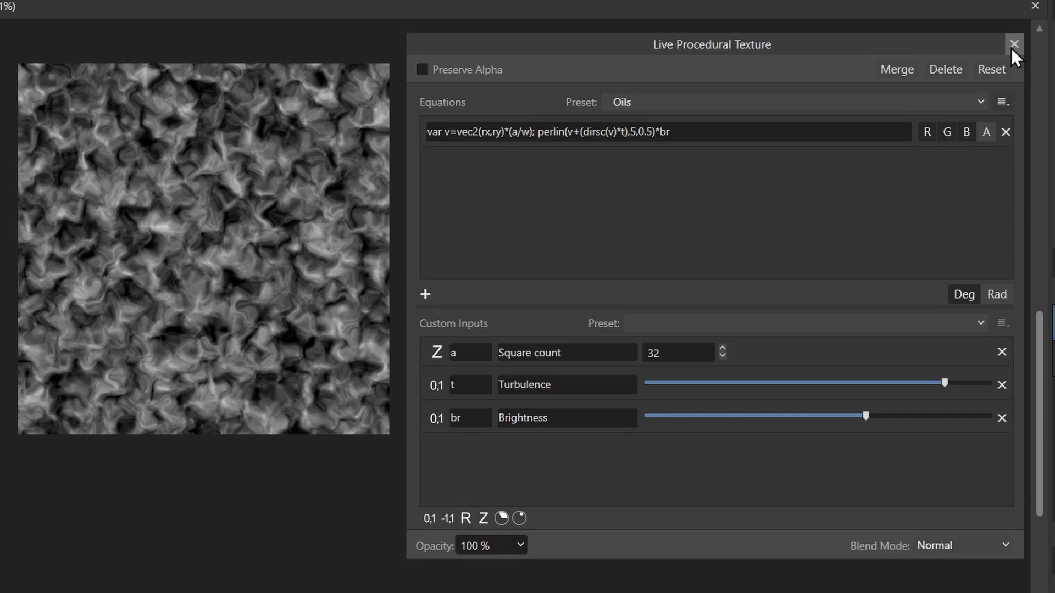
{"action": "left_click", "coordinate": [1013, 44]}
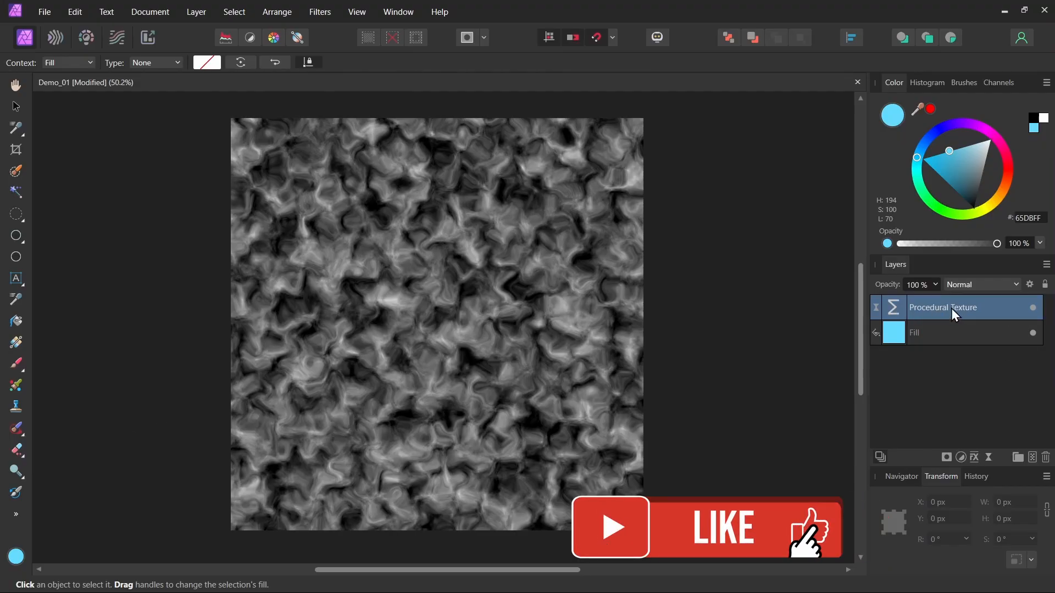
{"action": "left_click", "coordinate": [1032, 307]}
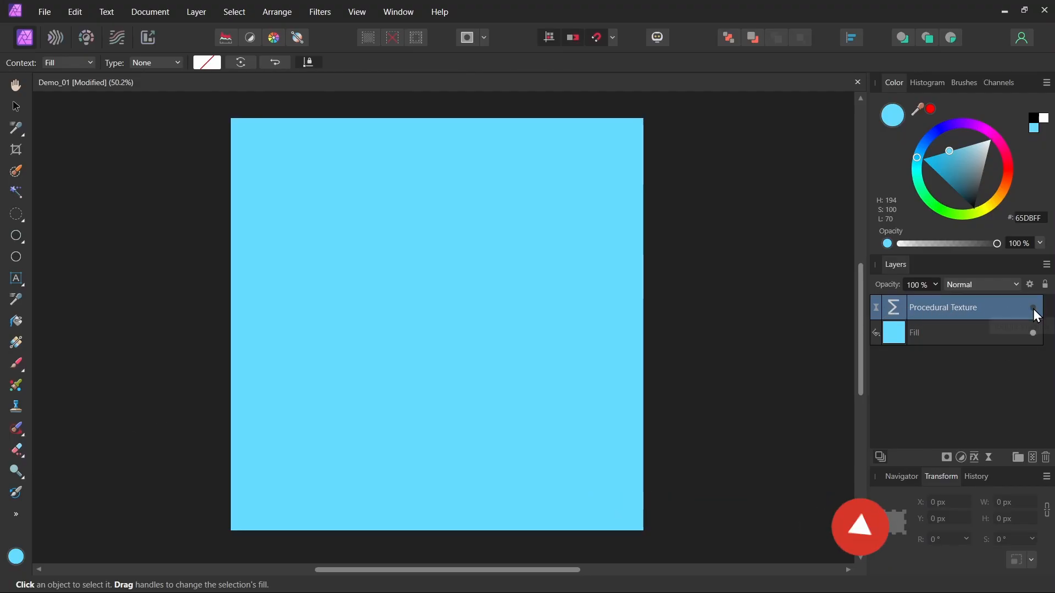
{"action": "left_click_drag", "start_coordinate": [996, 300], "coordinate": [913, 300]}
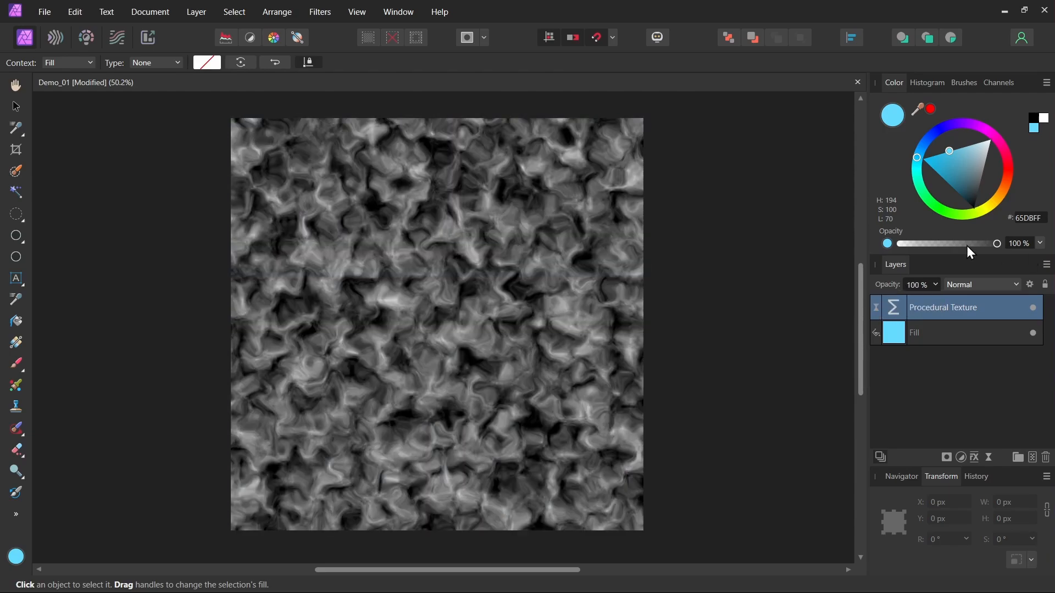
{"action": "mouse_move", "coordinate": [20, 358]}
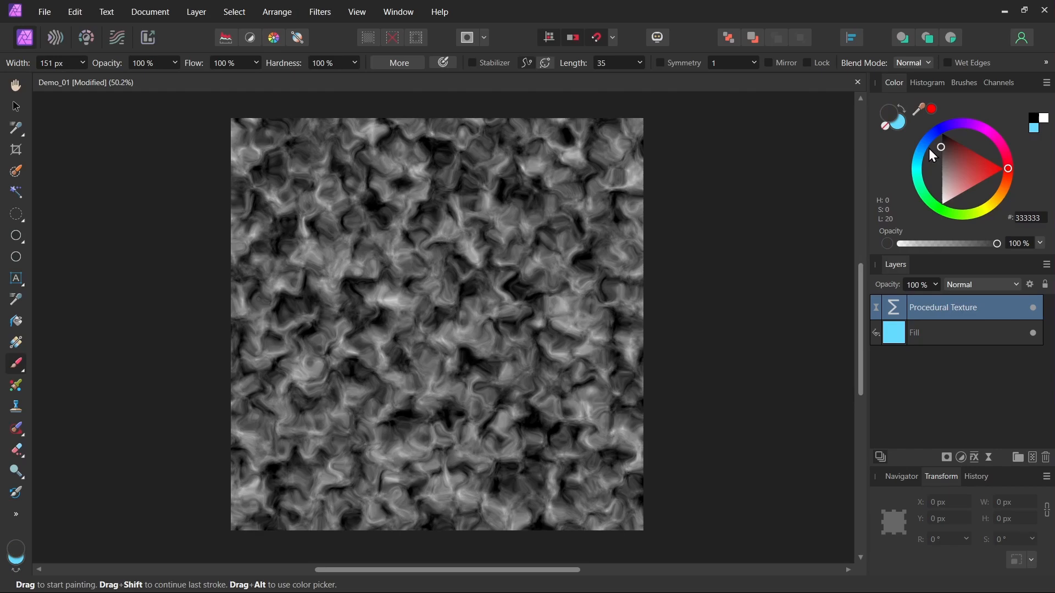
{"action": "left_click_drag", "start_coordinate": [403, 381], "coordinate": [565, 229]}
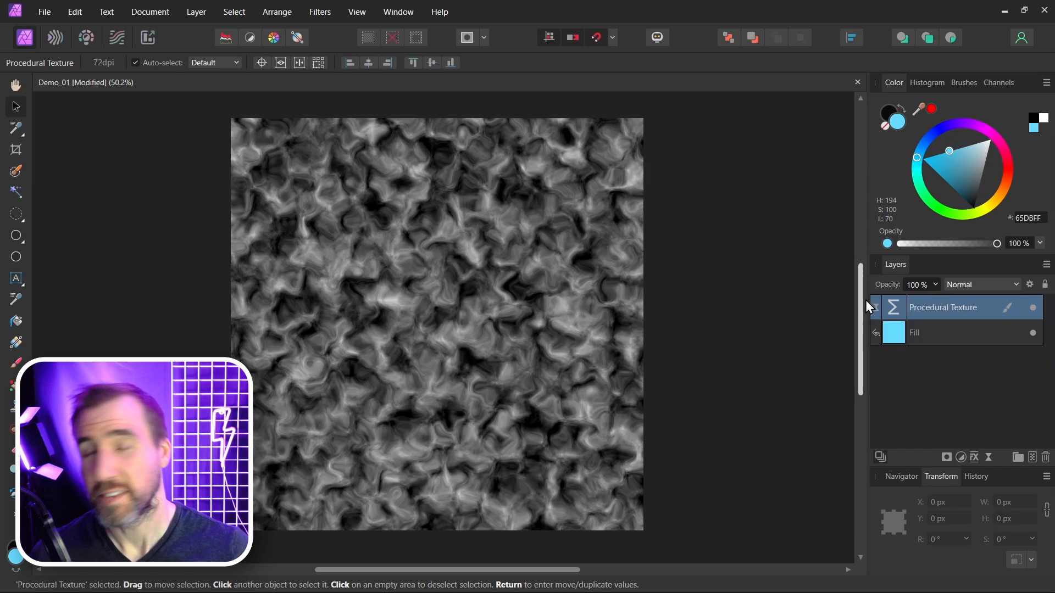
{"action": "mouse_move", "coordinate": [812, 317]}
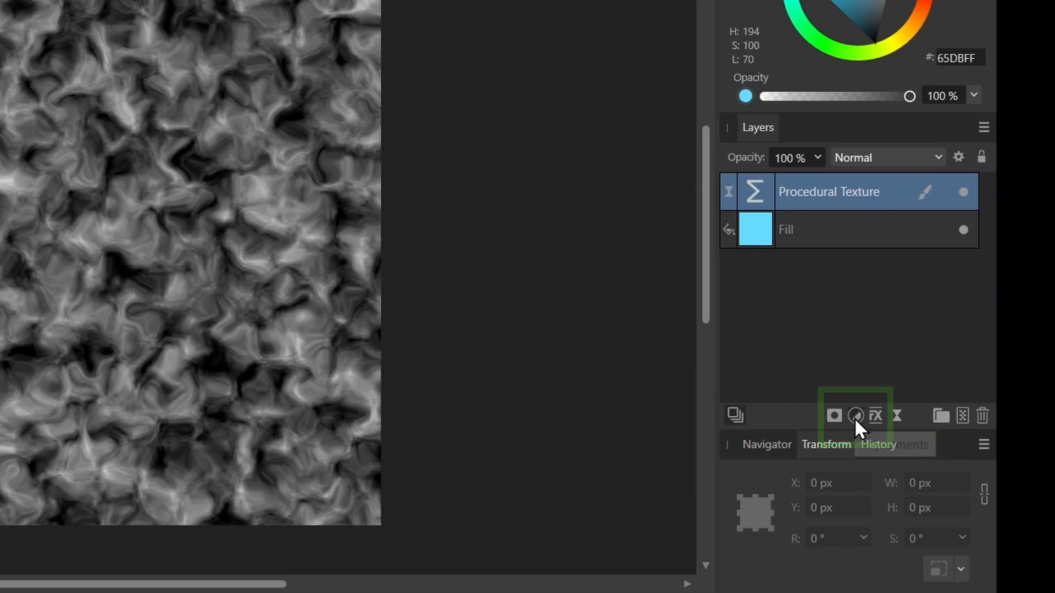
- Add a Gradient Map adjustment recolouring the grey texture into yellow-red-black lava tones
{"action": "left_click", "coordinate": [856, 415]}
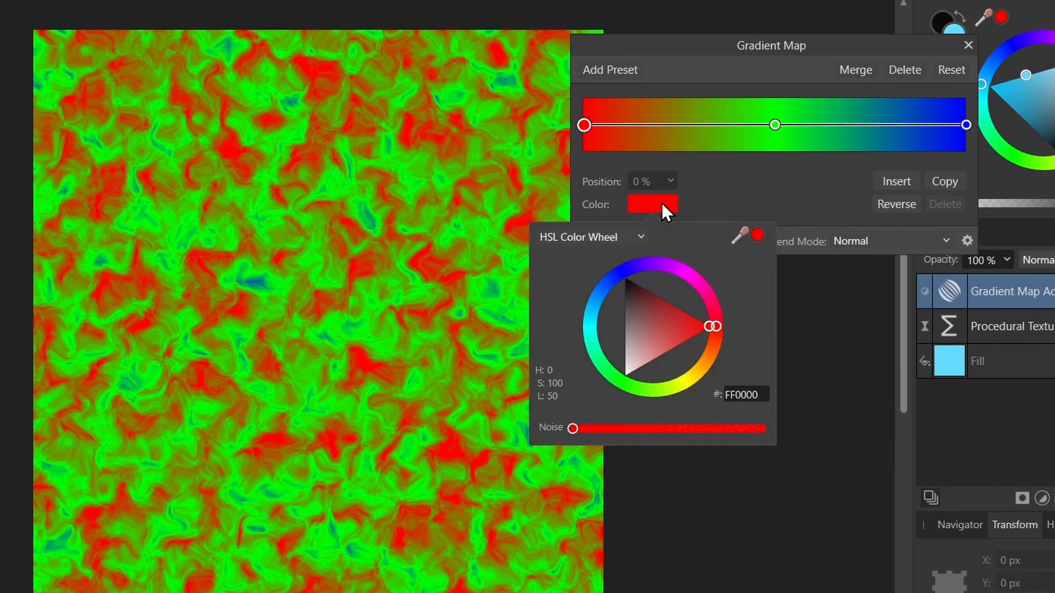
{"action": "left_click_drag", "start_coordinate": [713, 326], "coordinate": [677, 383]}
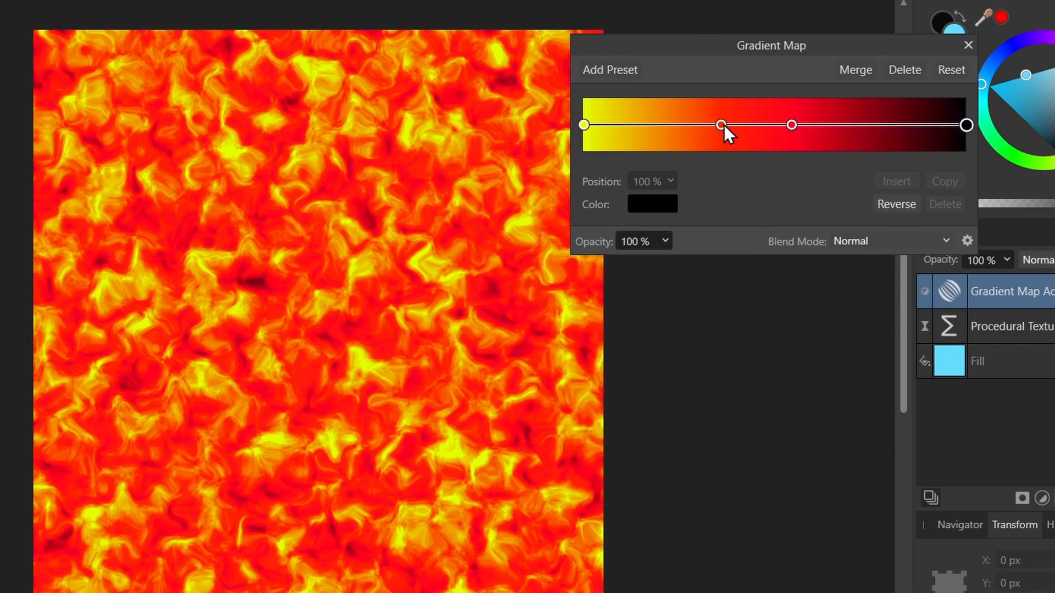
{"action": "left_click_drag", "start_coordinate": [966, 124], "coordinate": [890, 124]}
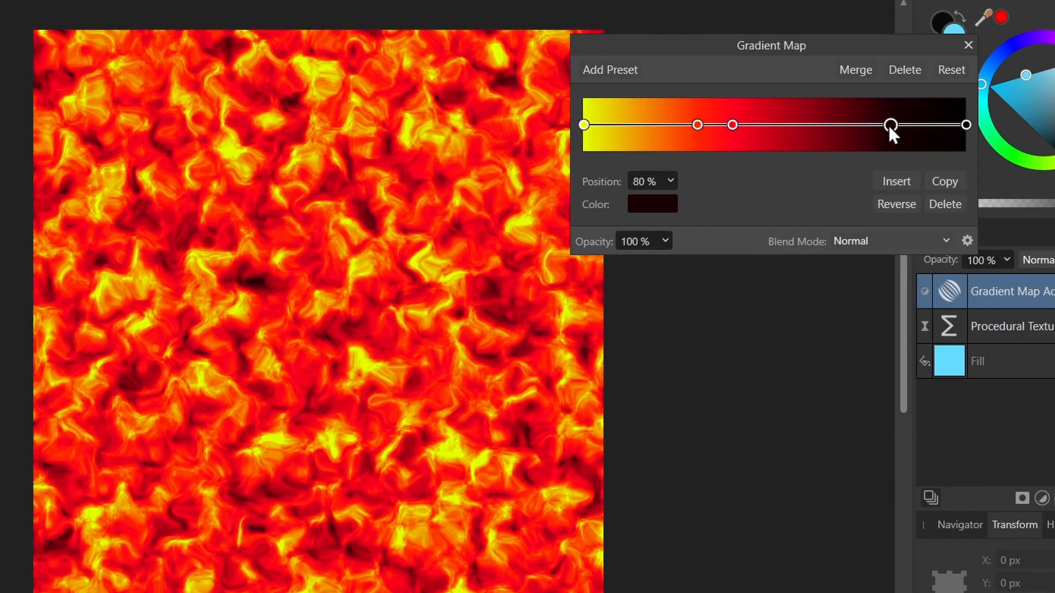
{"action": "left_click_drag", "start_coordinate": [890, 124], "coordinate": [826, 124]}
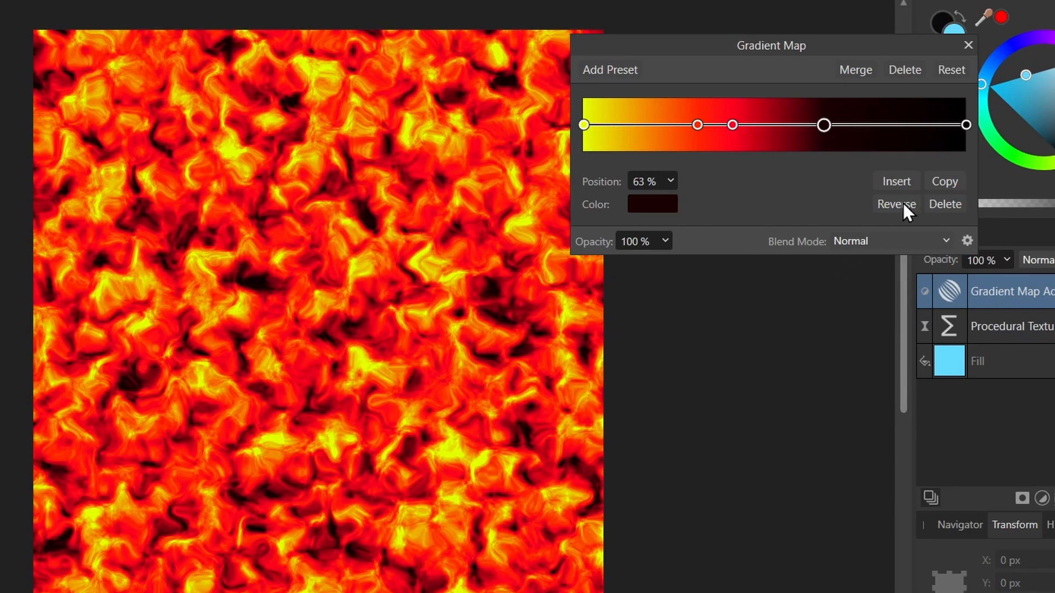
{"action": "left_click", "coordinate": [896, 205]}
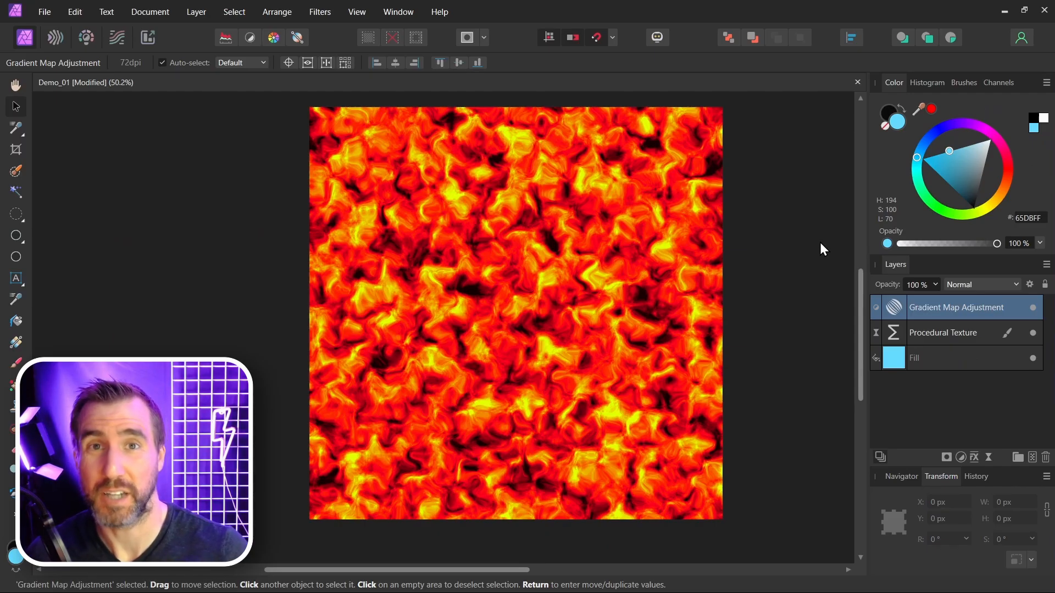
{"action": "mouse_move", "coordinate": [897, 336]}
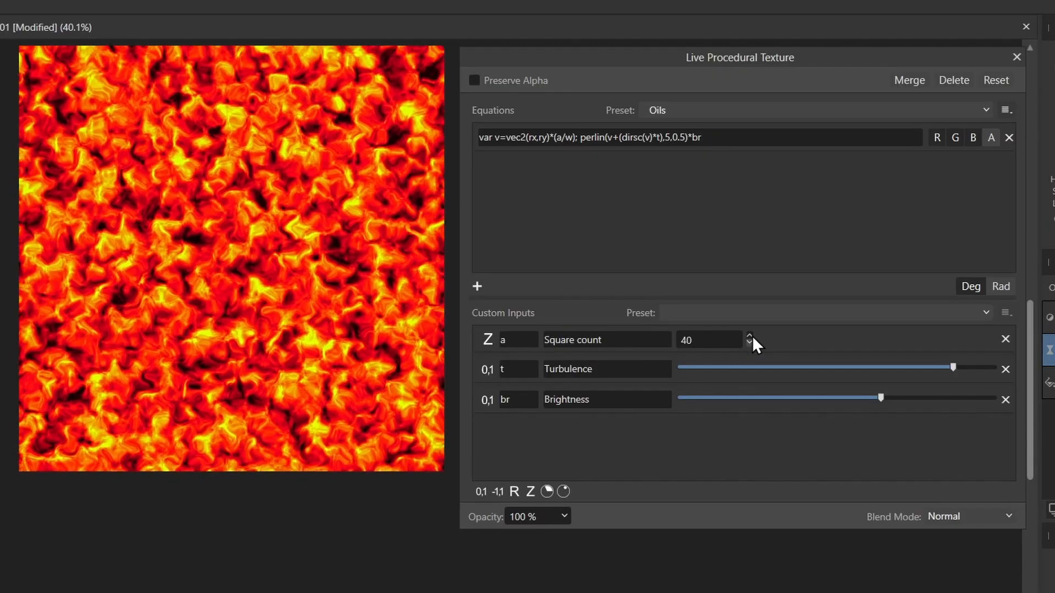
- Lower the lava texture's square count to 27 and reduce its turbulence
{"action": "left_click", "coordinate": [748, 335]}
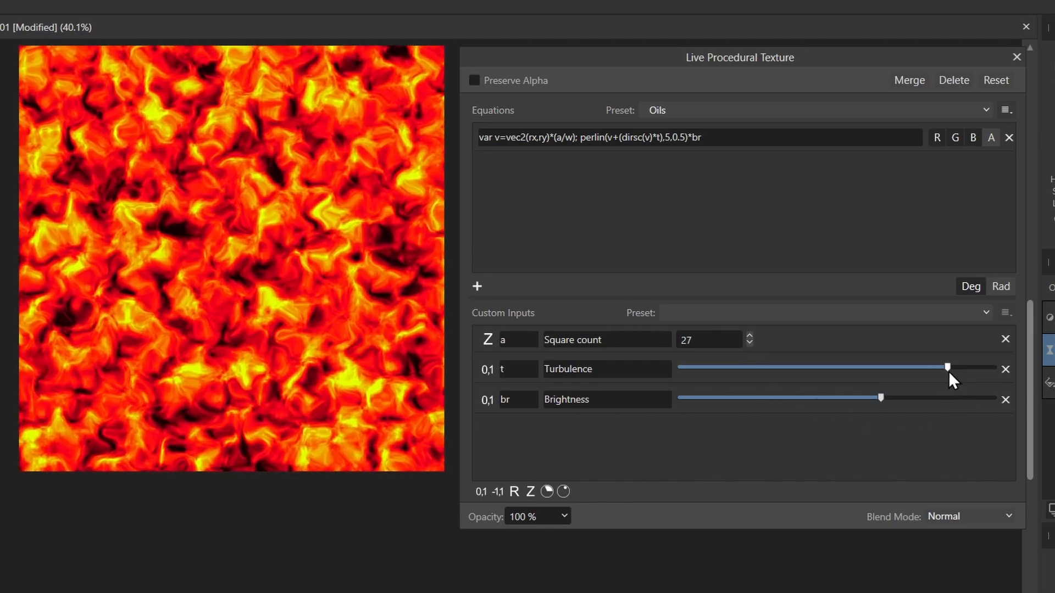
{"action": "left_click_drag", "start_coordinate": [947, 368], "coordinate": [795, 368]}
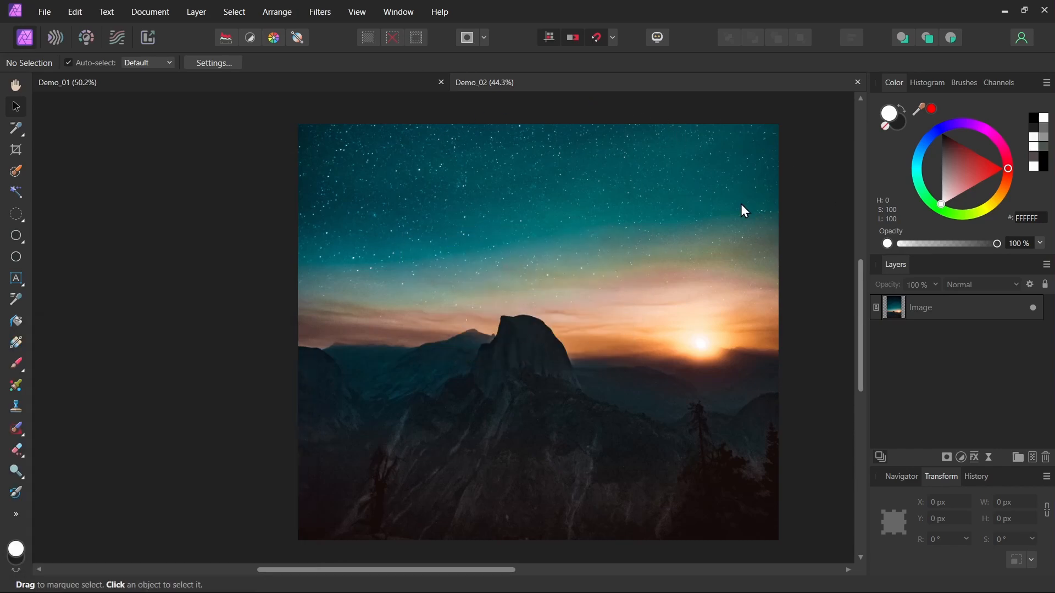
{"action": "mouse_move", "coordinate": [990, 460]}
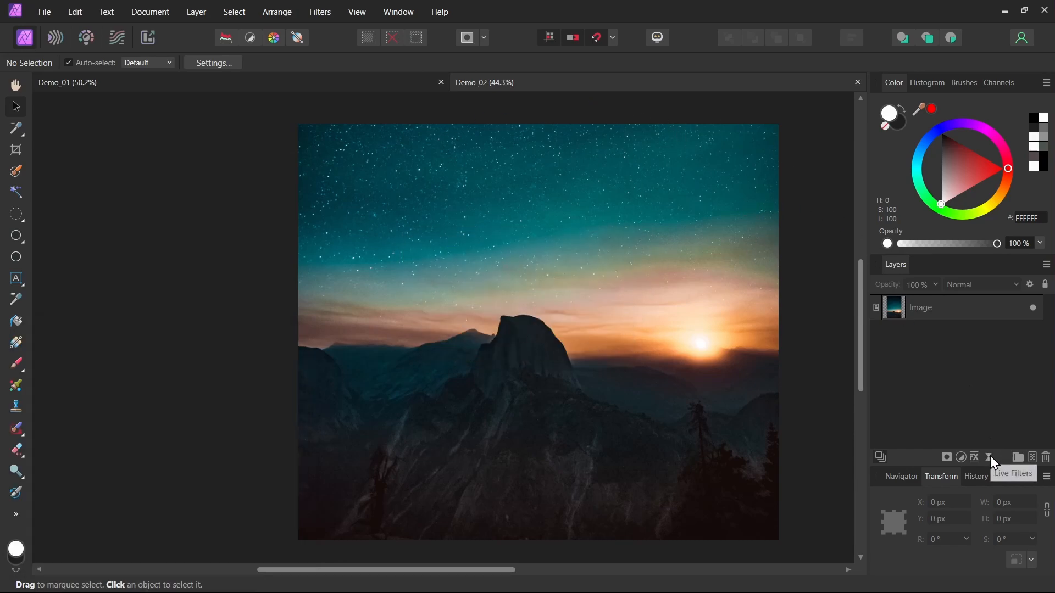
- Add a Perlin Noise procedural texture live filter over the landscape photo
{"action": "left_click", "coordinate": [988, 457]}
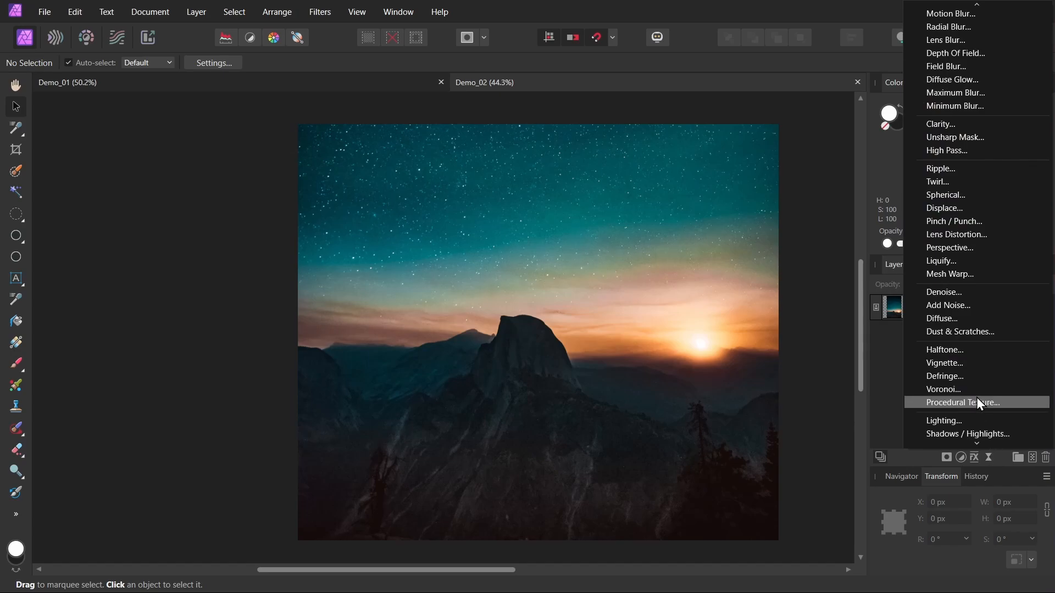
{"action": "left_click", "coordinate": [963, 402]}
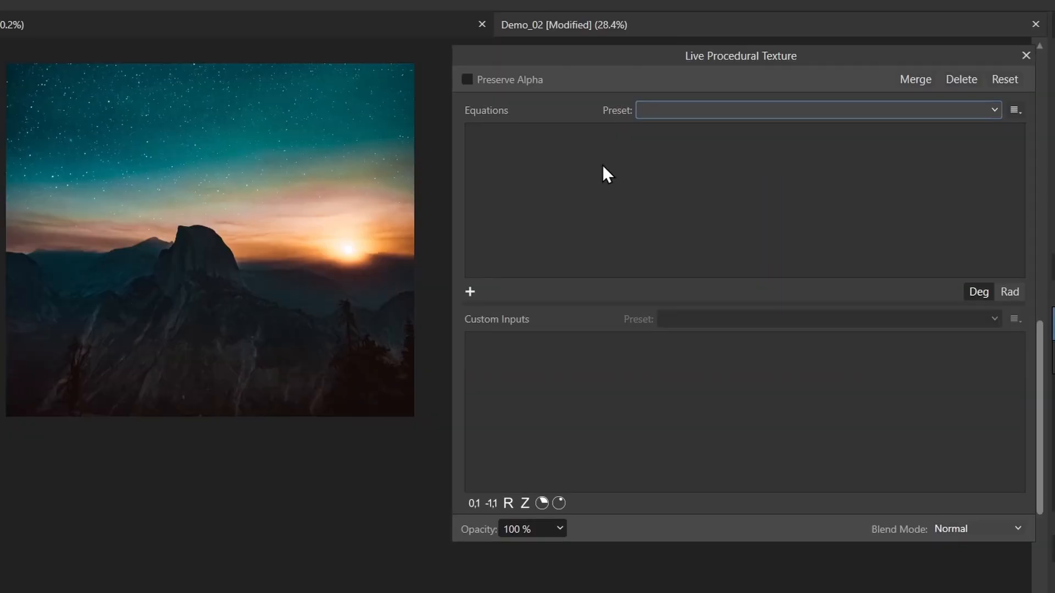
{"action": "left_click", "coordinate": [814, 110]}
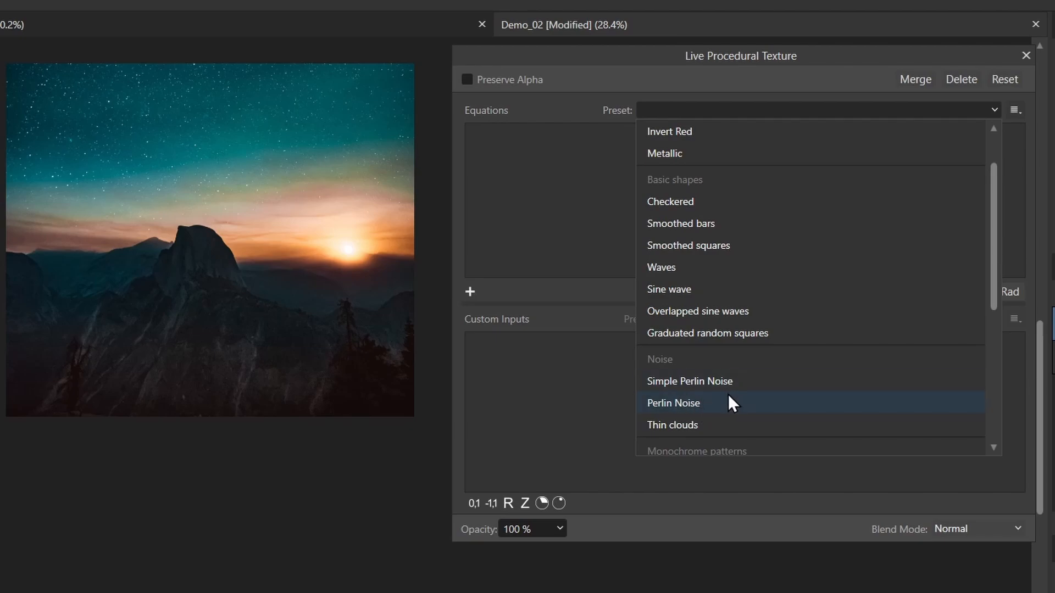
{"action": "left_click", "coordinate": [674, 403]}
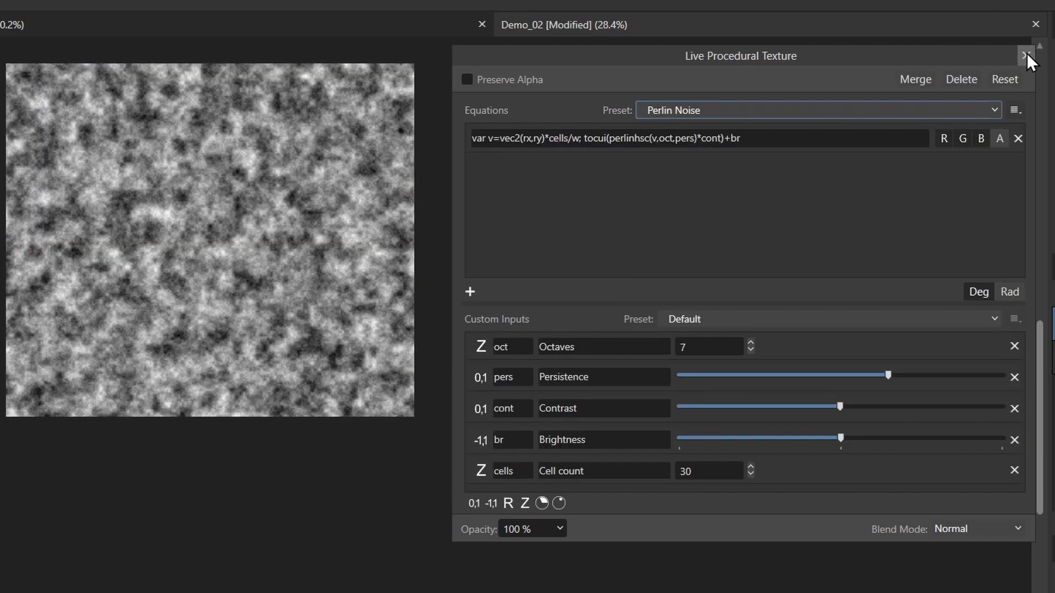
{"action": "left_click", "coordinate": [1025, 56]}
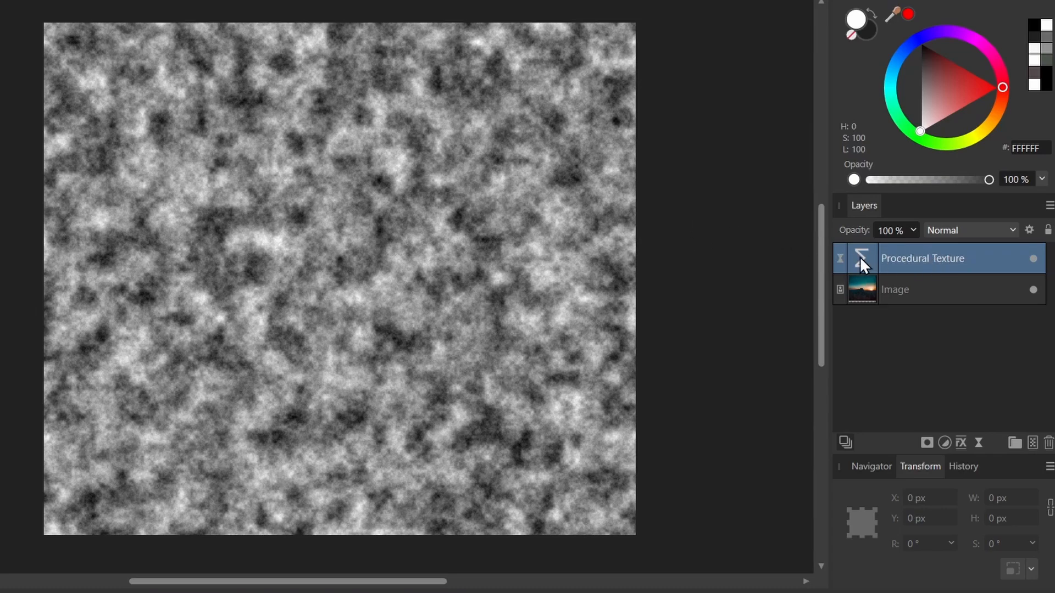
- Blend the noise layer as Screen at 25% opacity for a light fog
{"action": "left_click", "coordinate": [969, 230]}
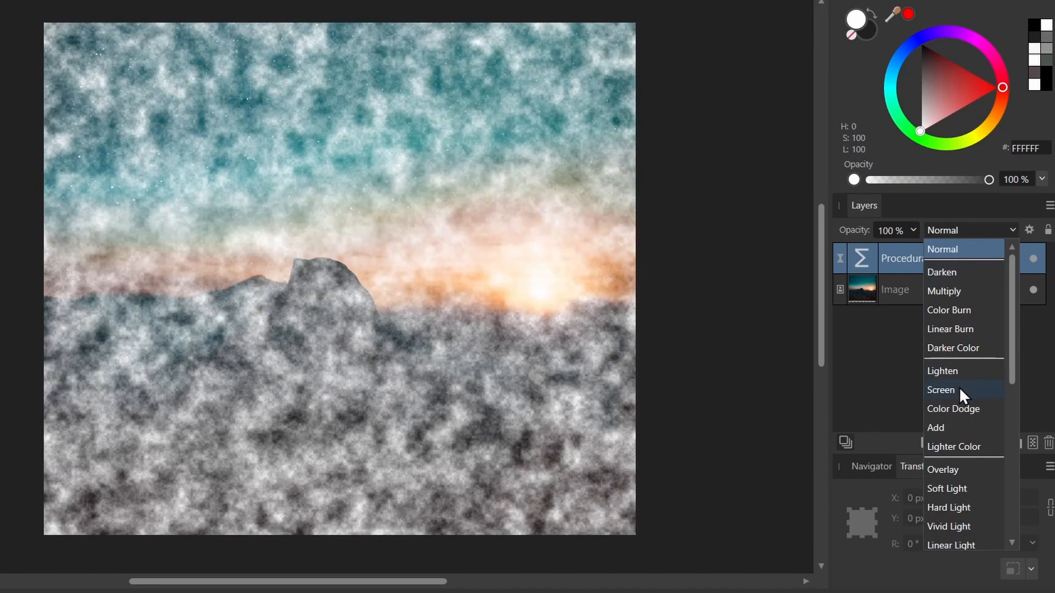
{"action": "left_click", "coordinate": [941, 390]}
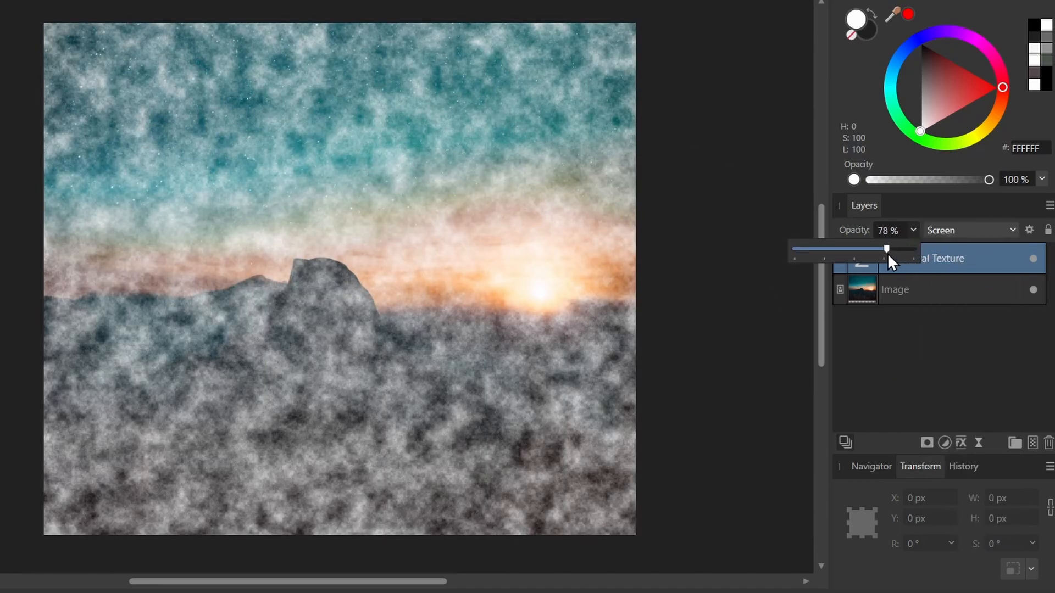
{"action": "left_click_drag", "start_coordinate": [886, 249], "coordinate": [826, 249]}
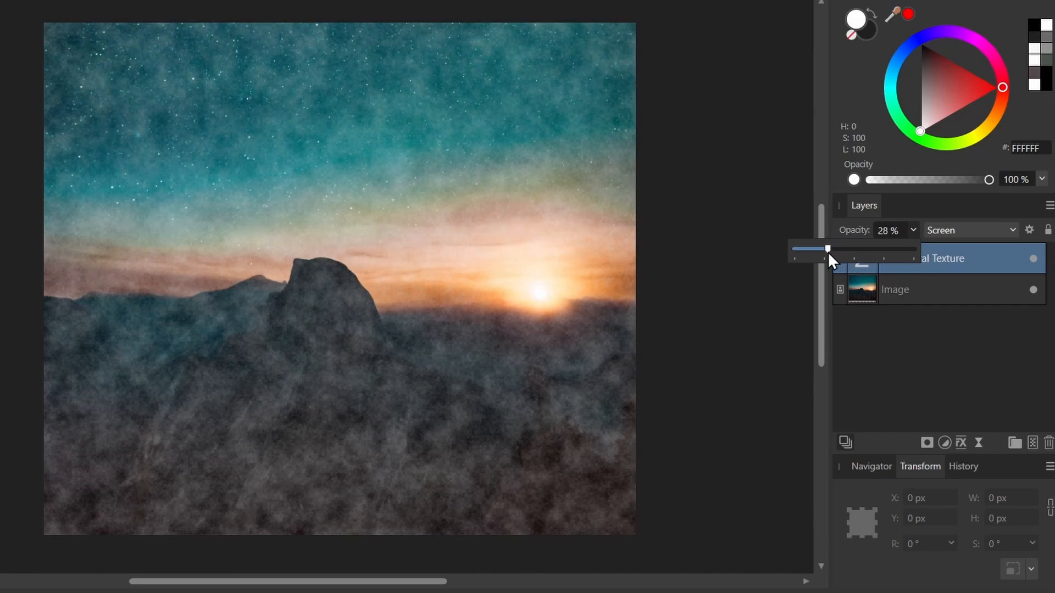
{"action": "left_click_drag", "start_coordinate": [827, 250], "coordinate": [817, 251]}
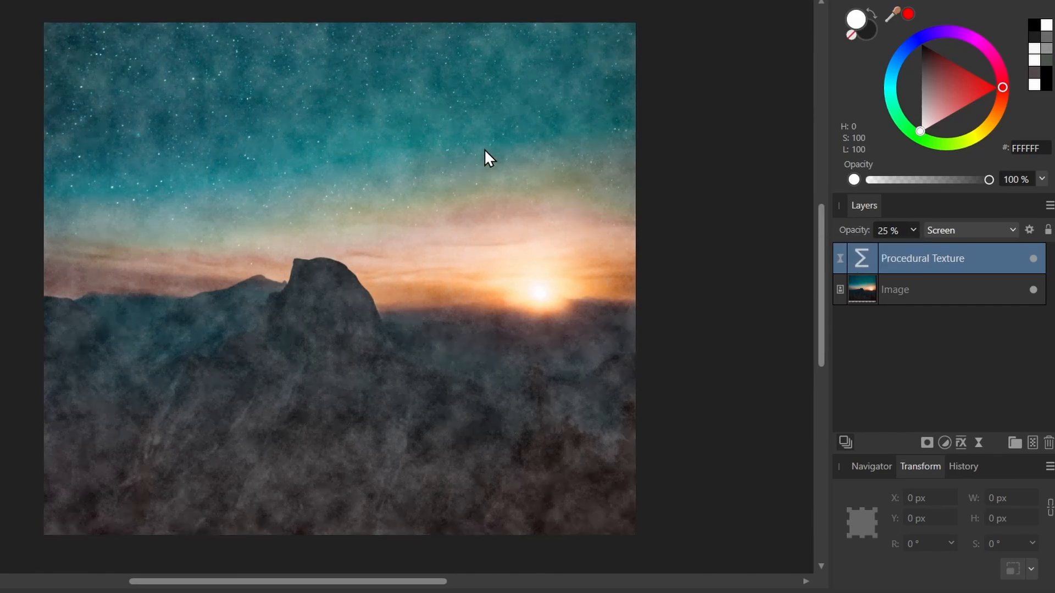
{"action": "mouse_move", "coordinate": [739, 163]}
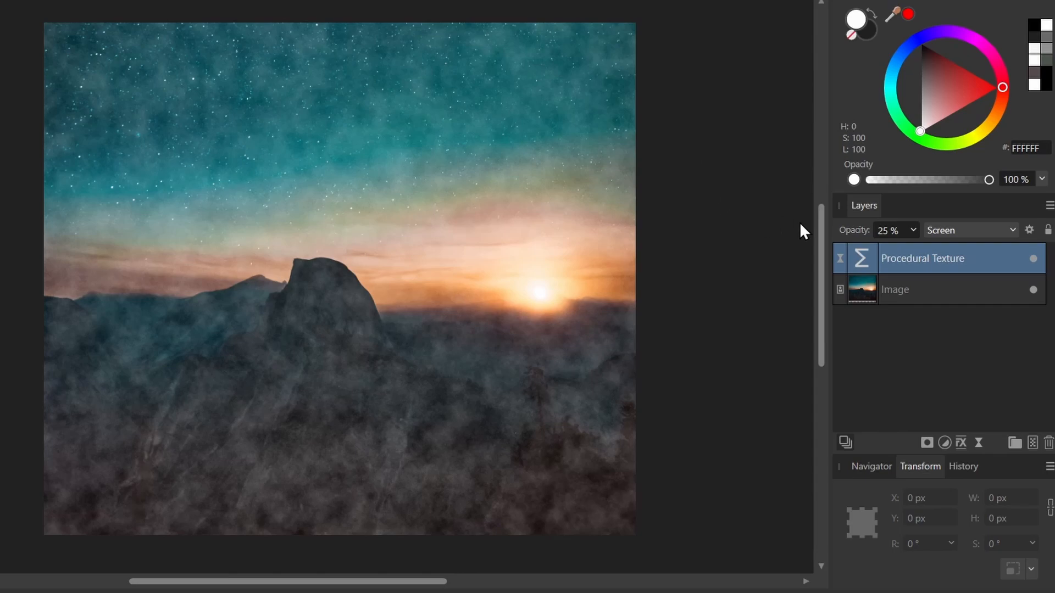
{"action": "mouse_move", "coordinate": [925, 258]}
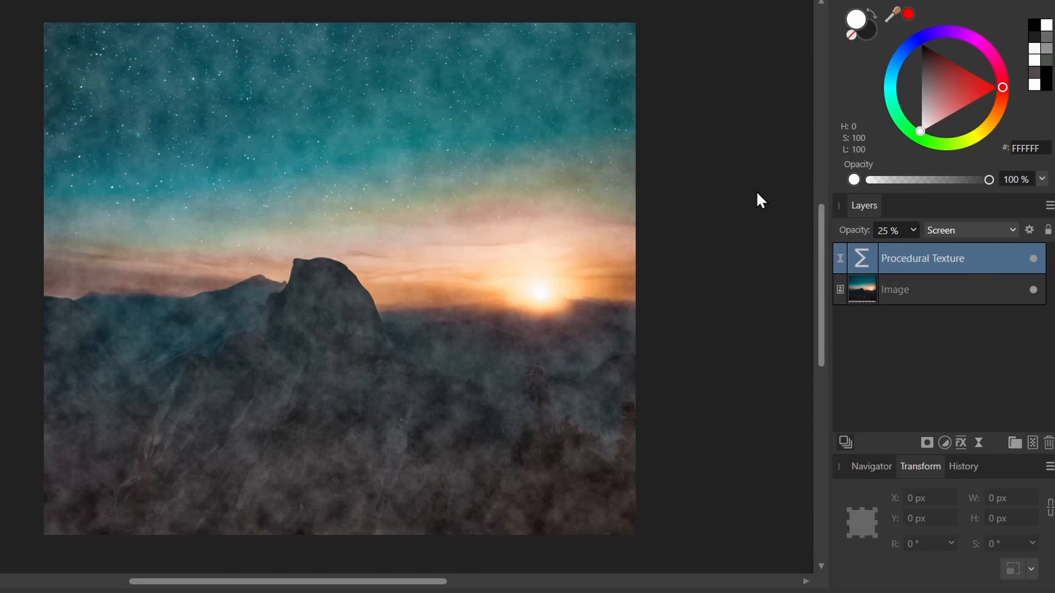
{"action": "mouse_move", "coordinate": [841, 350]}
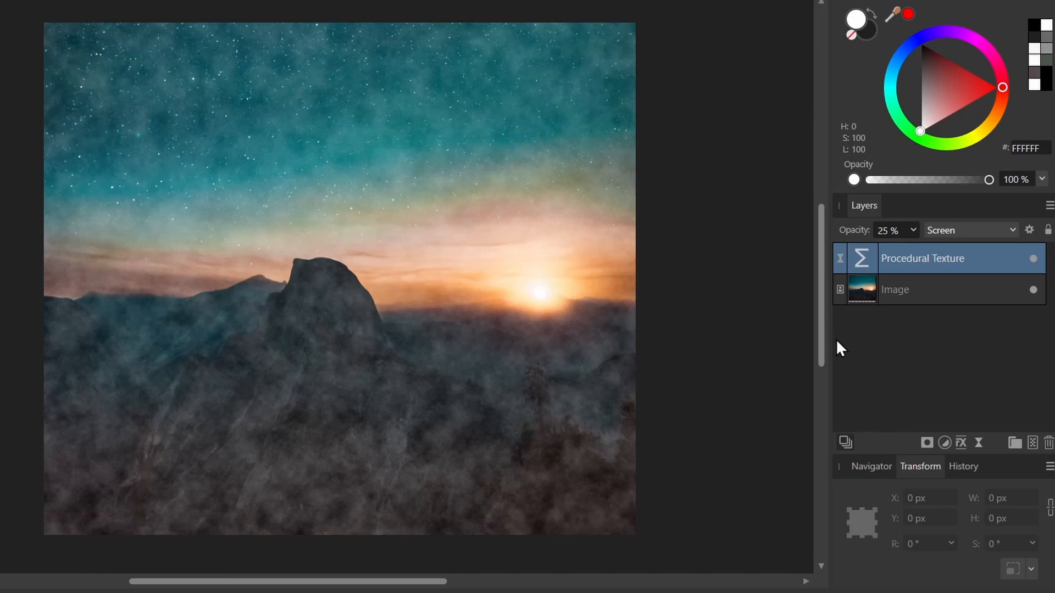
{"action": "mouse_move", "coordinate": [928, 444]}
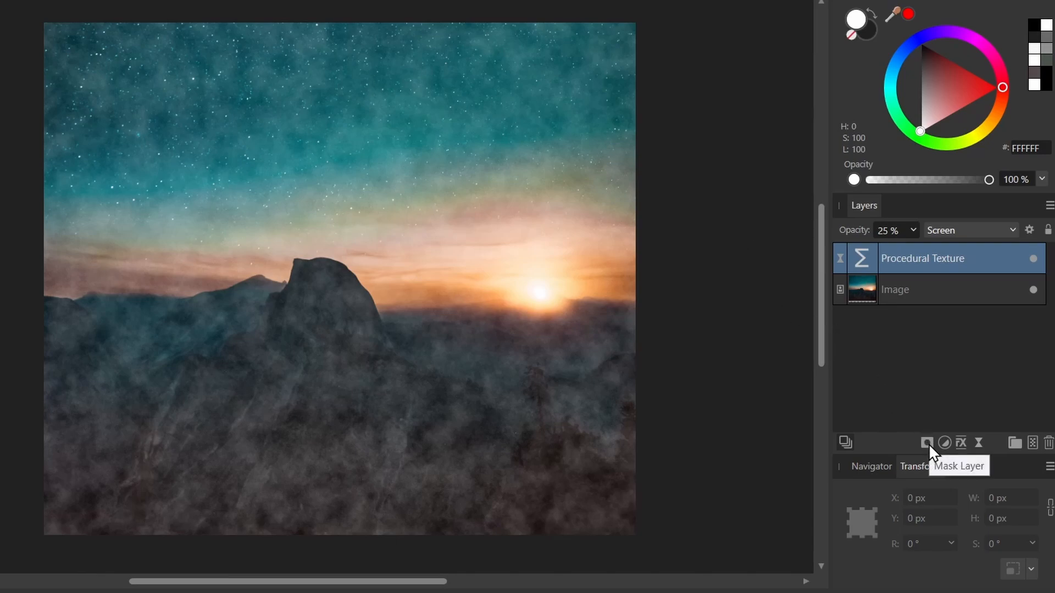
- Mask the fog layer with a large soft brush, clearing the sky and restoring faint haze at the top
{"action": "left_click", "coordinate": [925, 443]}
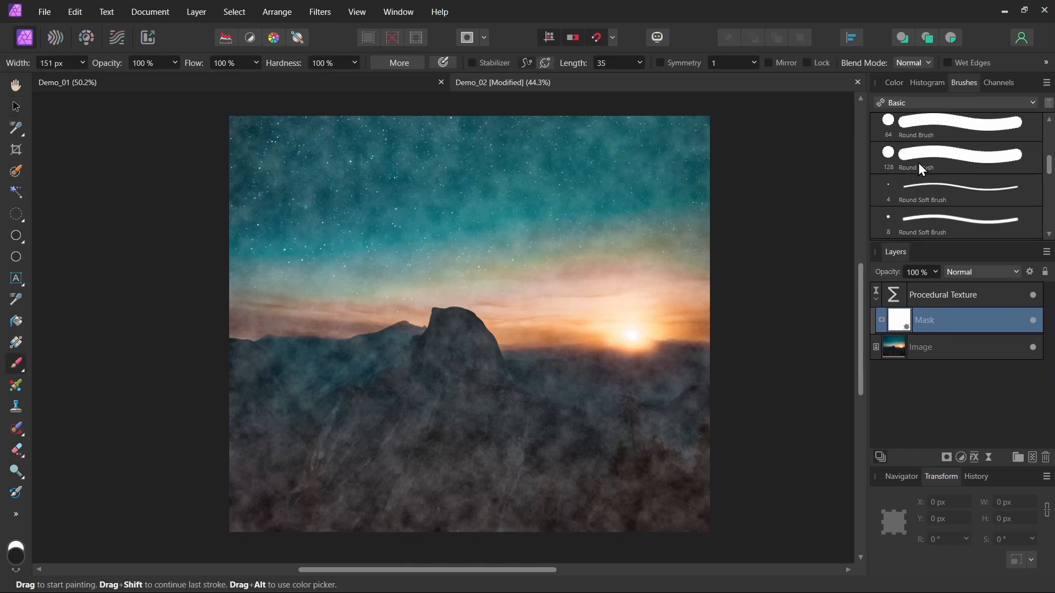
{"action": "left_click", "coordinate": [893, 82]}
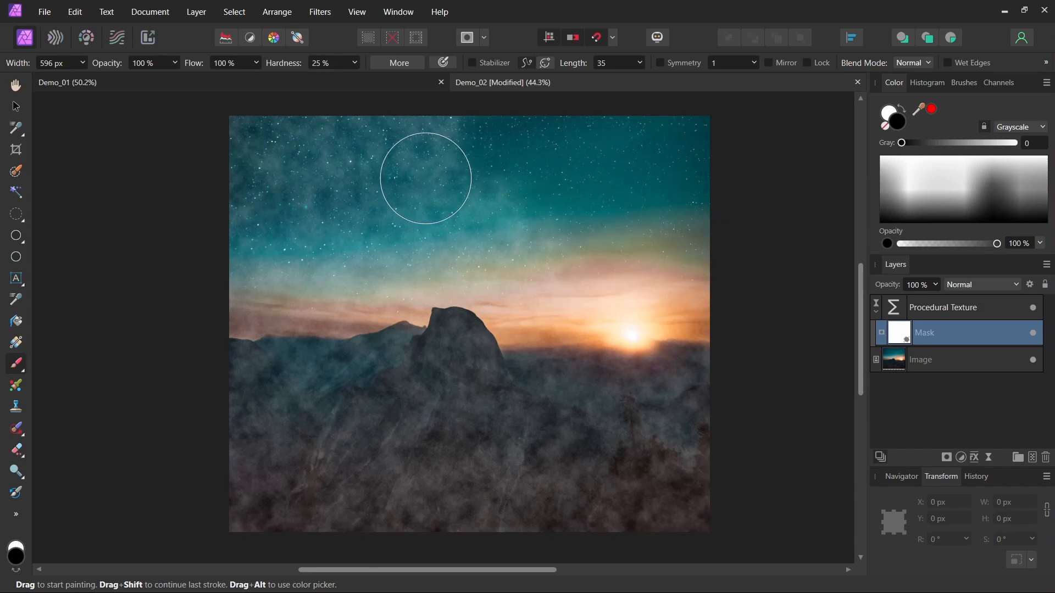
{"action": "left_click_drag", "start_coordinate": [425, 177], "coordinate": [387, 272]}
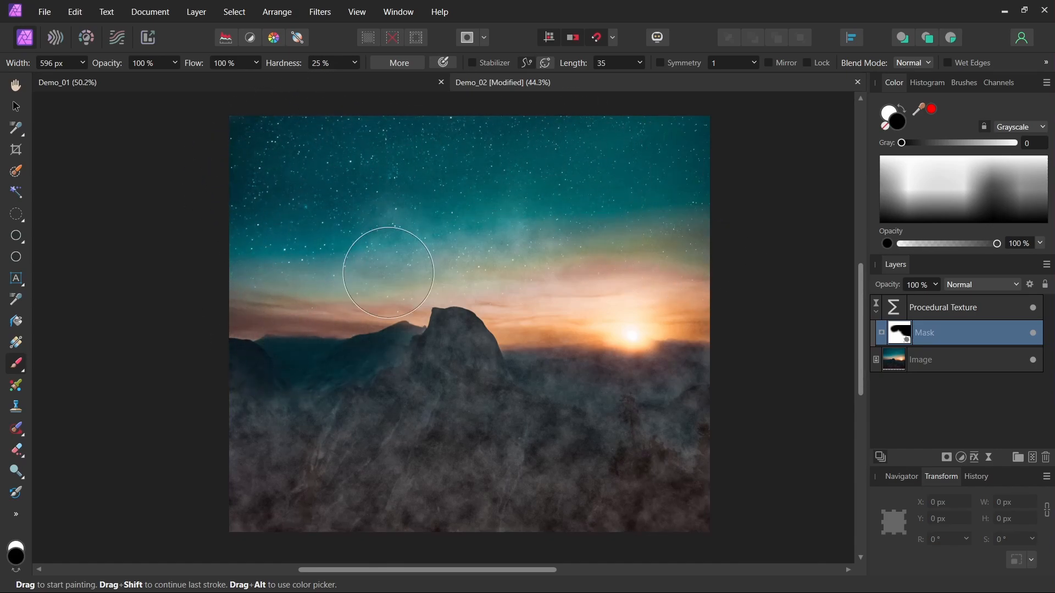
{"action": "left_click_drag", "start_coordinate": [387, 273], "coordinate": [636, 267]}
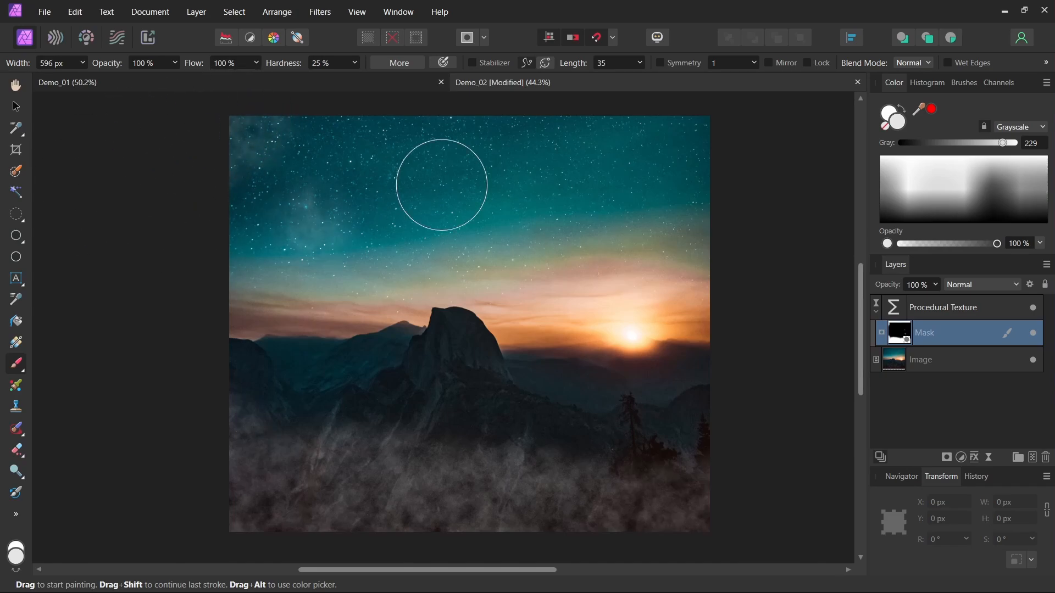
{"action": "left_click_drag", "start_coordinate": [440, 183], "coordinate": [351, 252]}
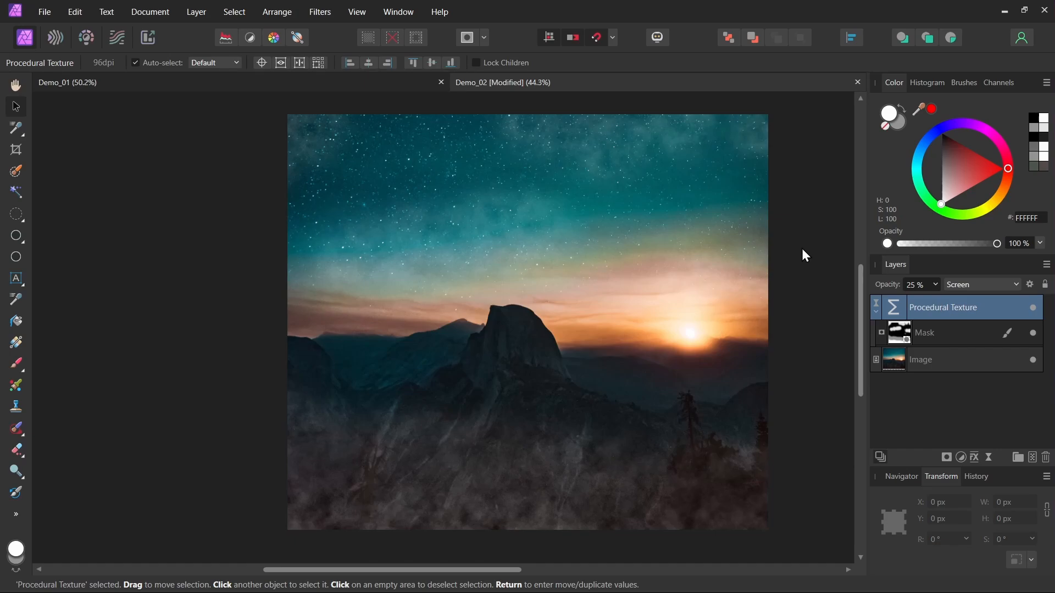
{"action": "mouse_move", "coordinate": [831, 282]}
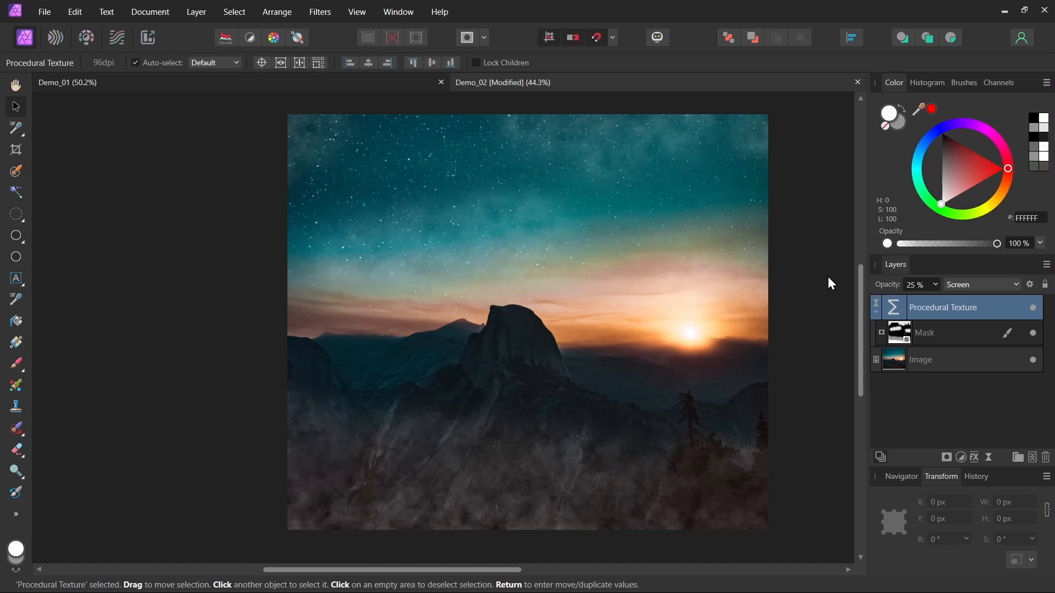